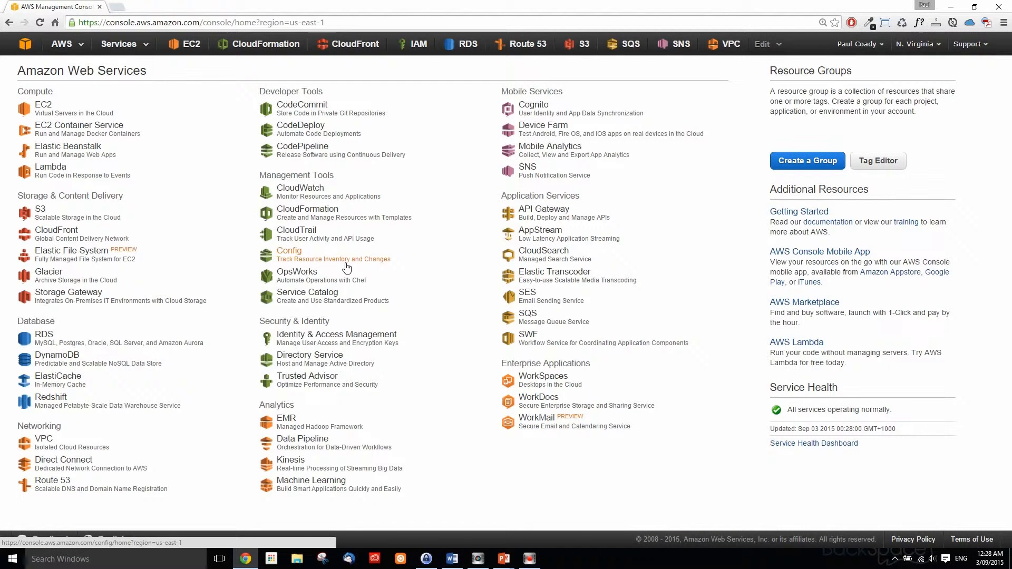
{"action": "mouse_move", "coordinate": [56, 358]}
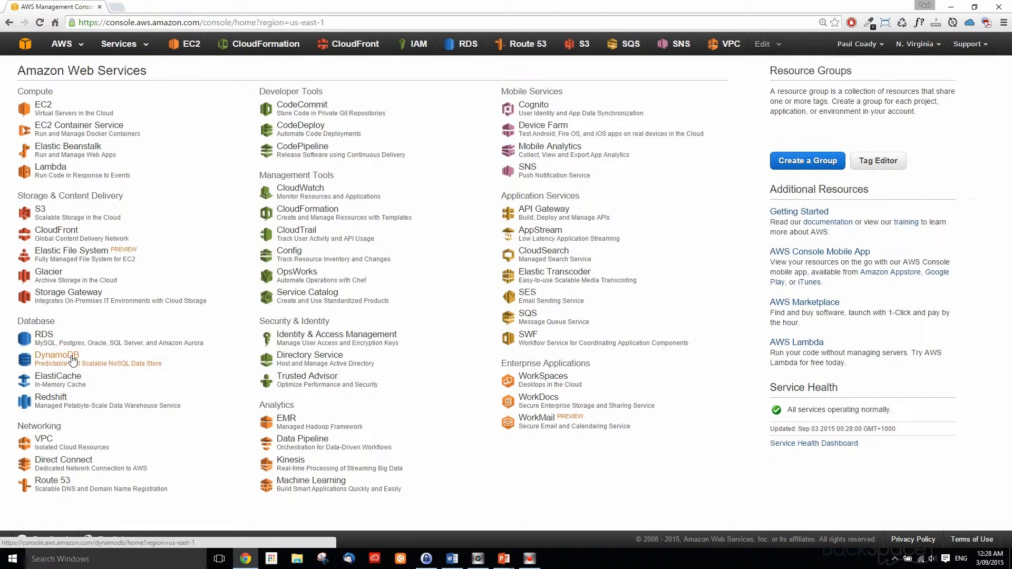
Go to the DynamoDB service from the console home's Database group
{"action": "left_click", "coordinate": [57, 355]}
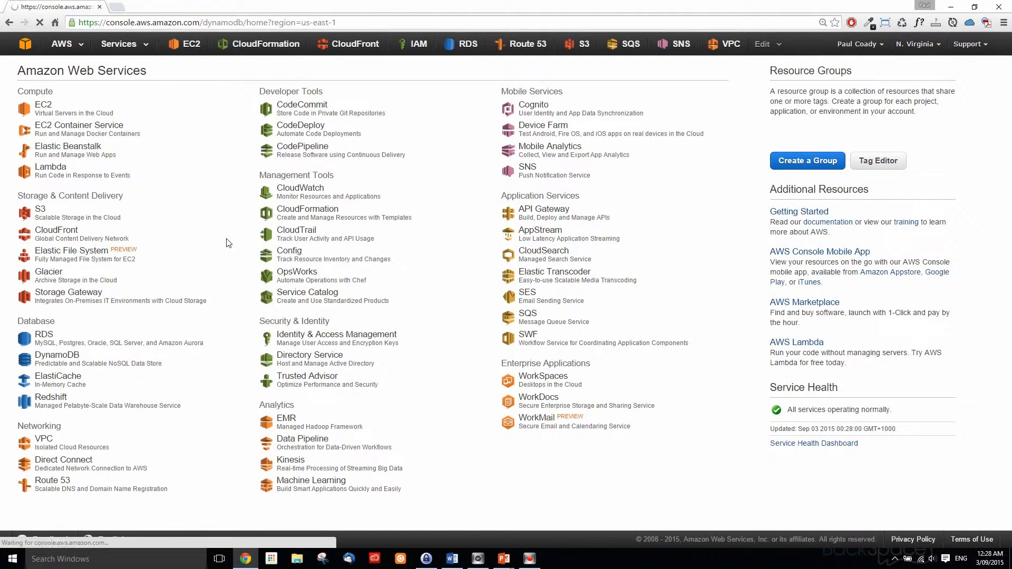
{"action": "left_click", "coordinate": [57, 354]}
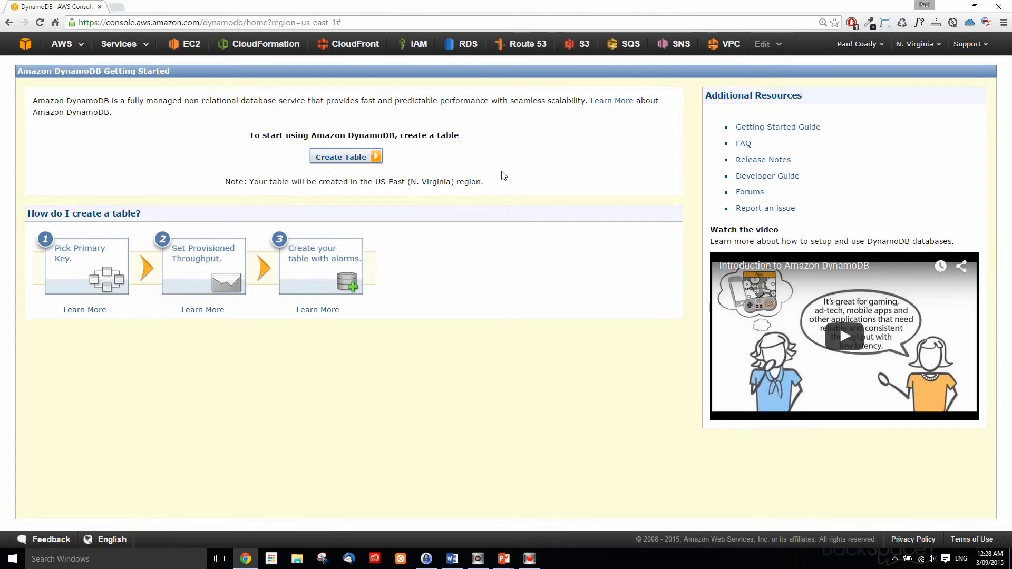
Begin creating table 'test-table' with a Number hash key named Id and continue
{"action": "left_click", "coordinate": [346, 156]}
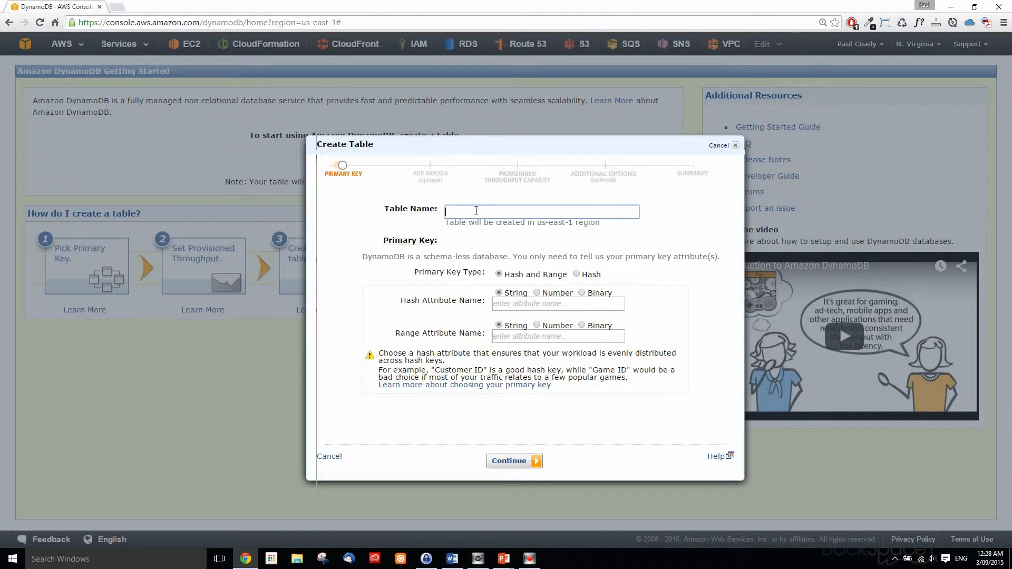
{"action": "type", "text": "test-table"}
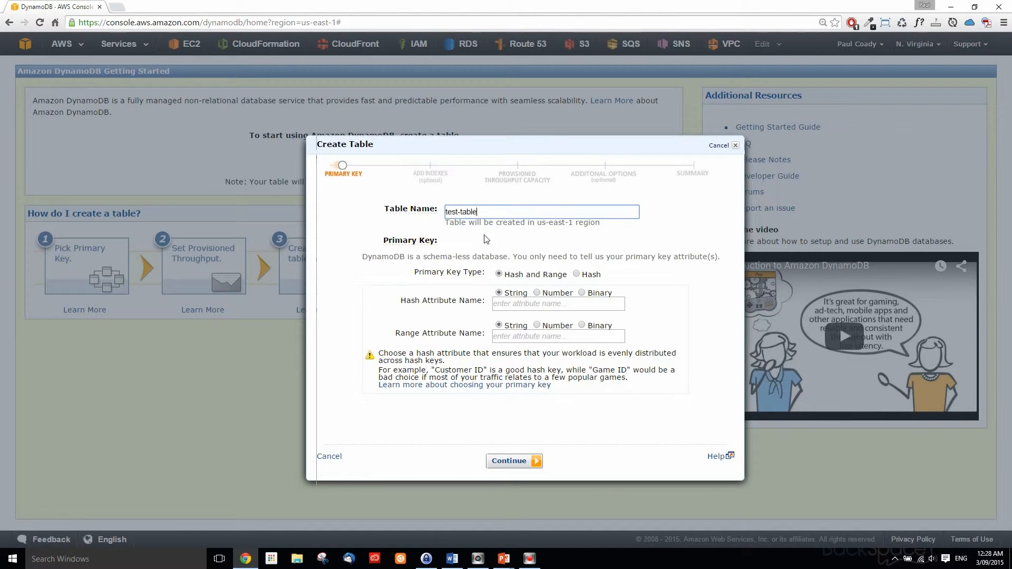
{"action": "mouse_move", "coordinate": [398, 239]}
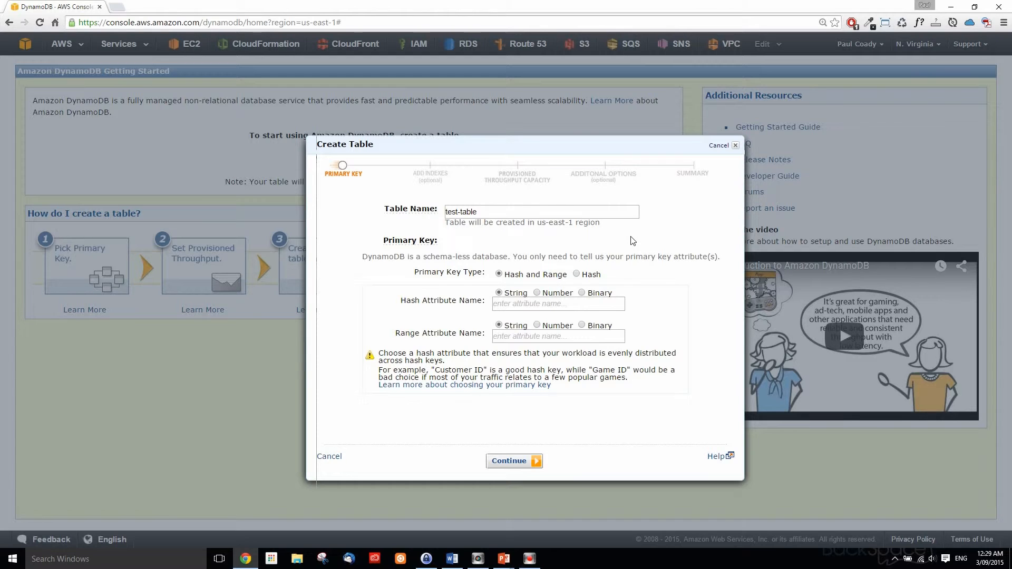
{"action": "left_click", "coordinate": [582, 274]}
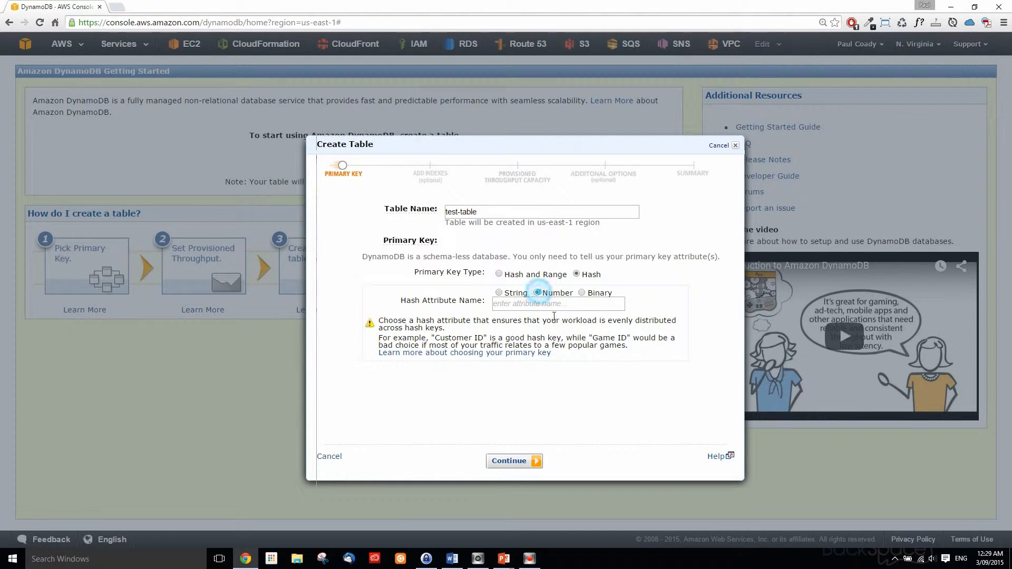
{"action": "left_click", "coordinate": [557, 304]}
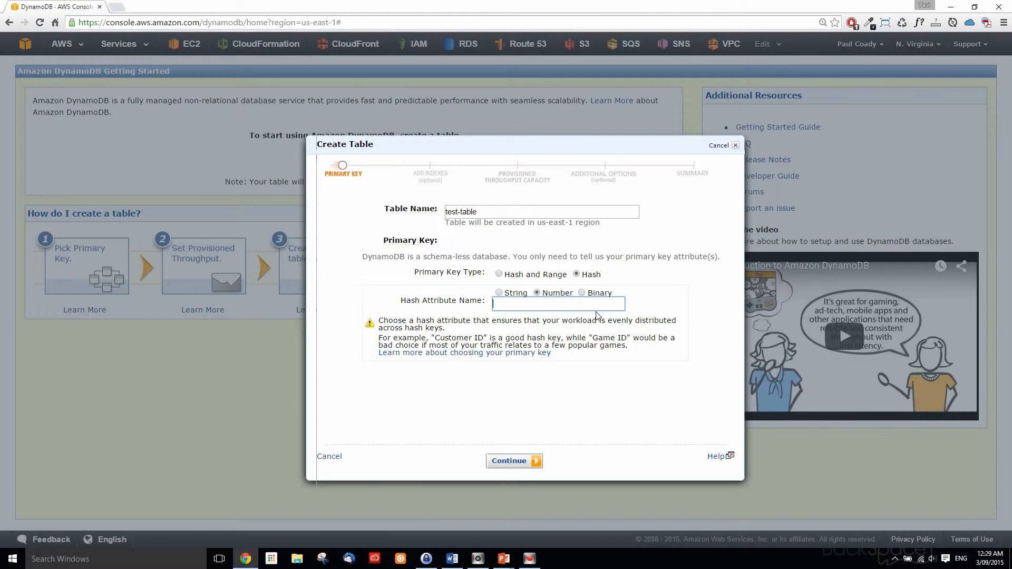
{"action": "type", "text": "Id"}
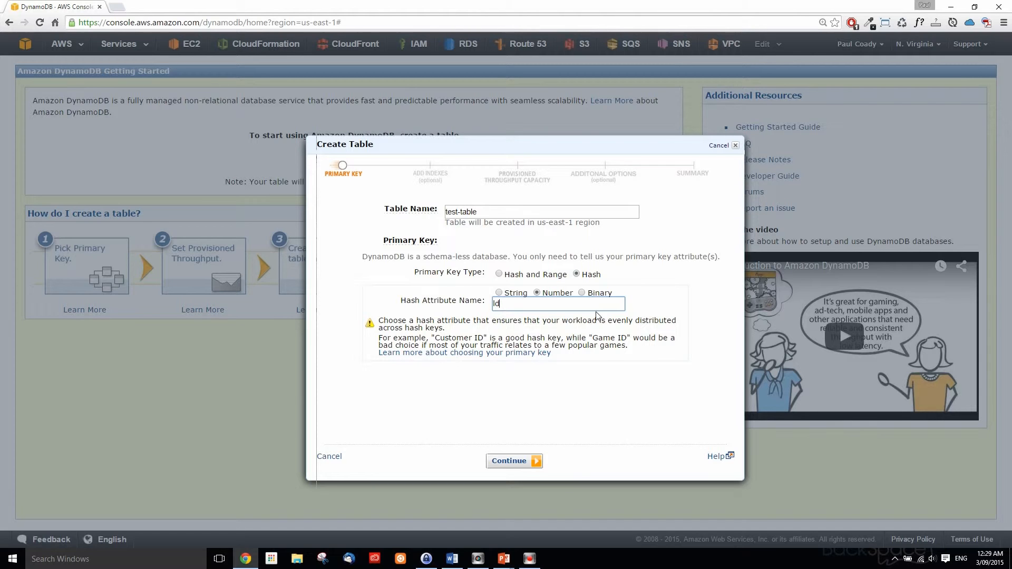
{"action": "left_click", "coordinate": [508, 460]}
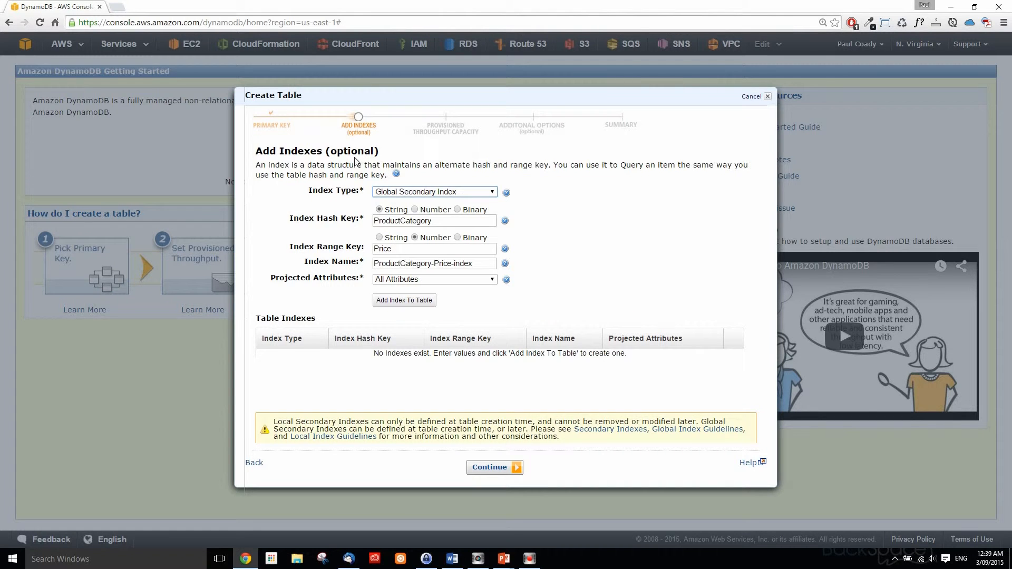
Add the ProductCategory-Price-index as a global secondary index and continue to throughput
{"action": "double_click", "coordinate": [350, 151]}
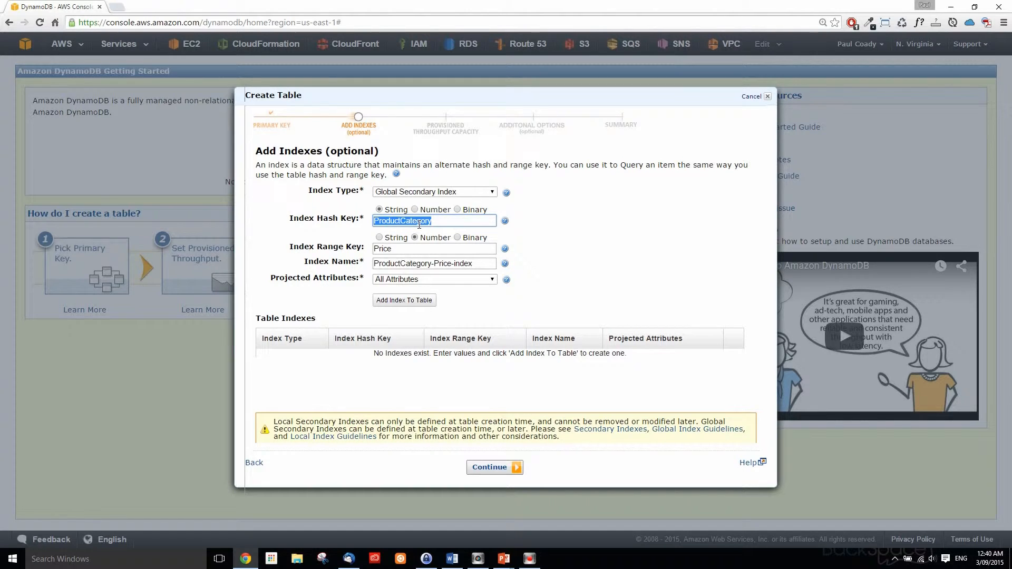
{"action": "left_click", "coordinate": [434, 221]}
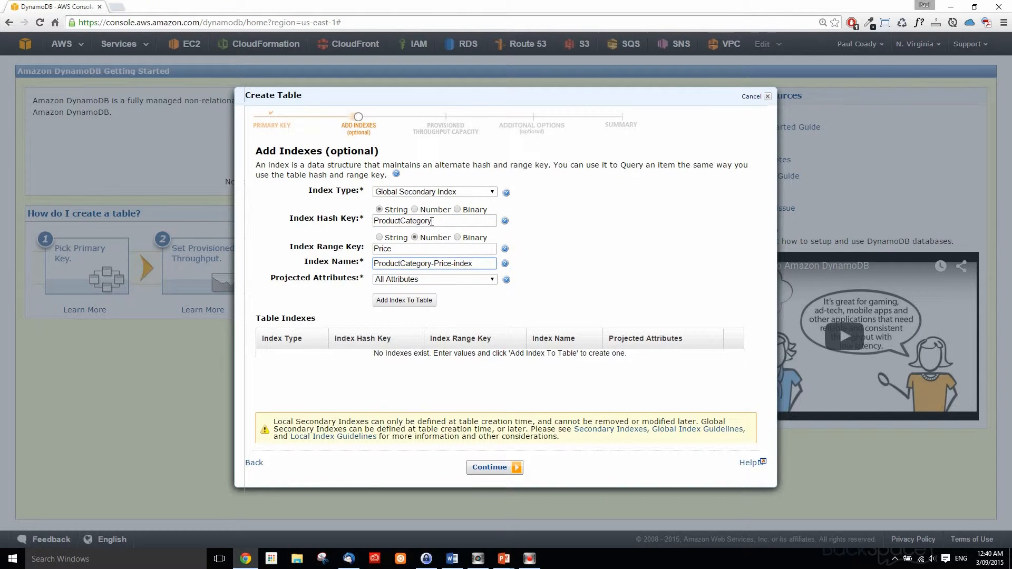
{"action": "triple_click", "coordinate": [403, 220]}
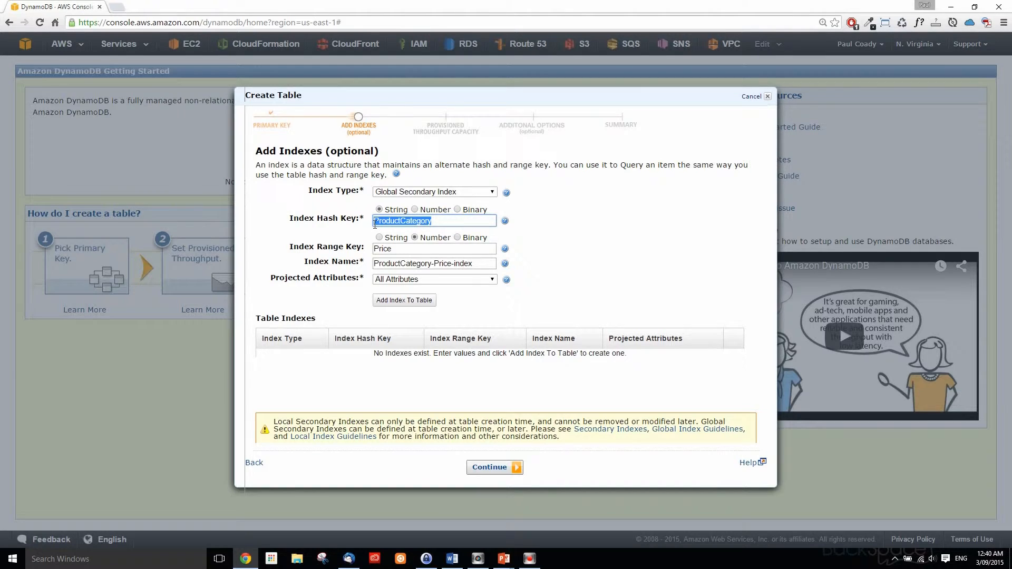
{"action": "left_click", "coordinate": [404, 220]}
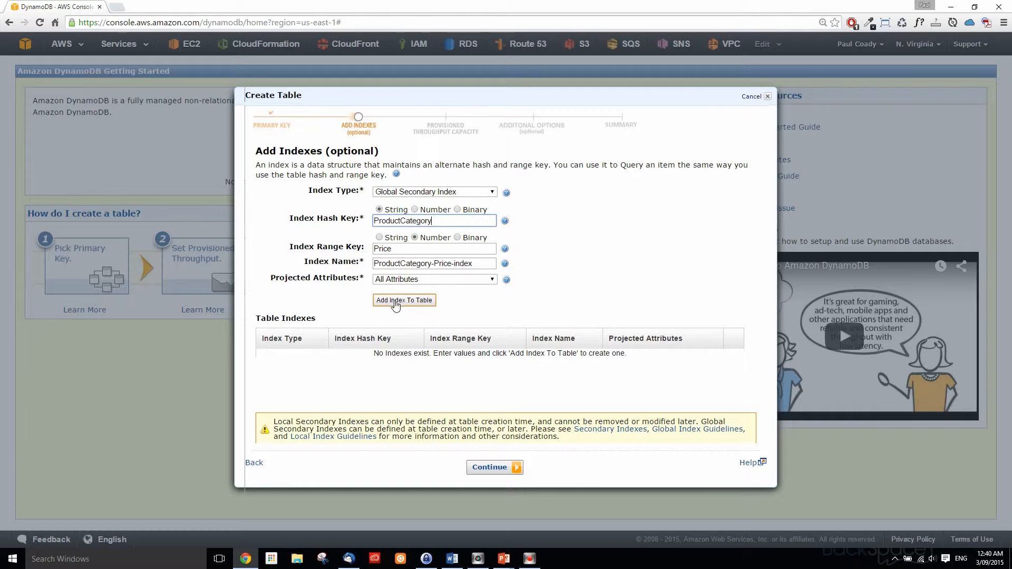
{"action": "left_click", "coordinate": [404, 301]}
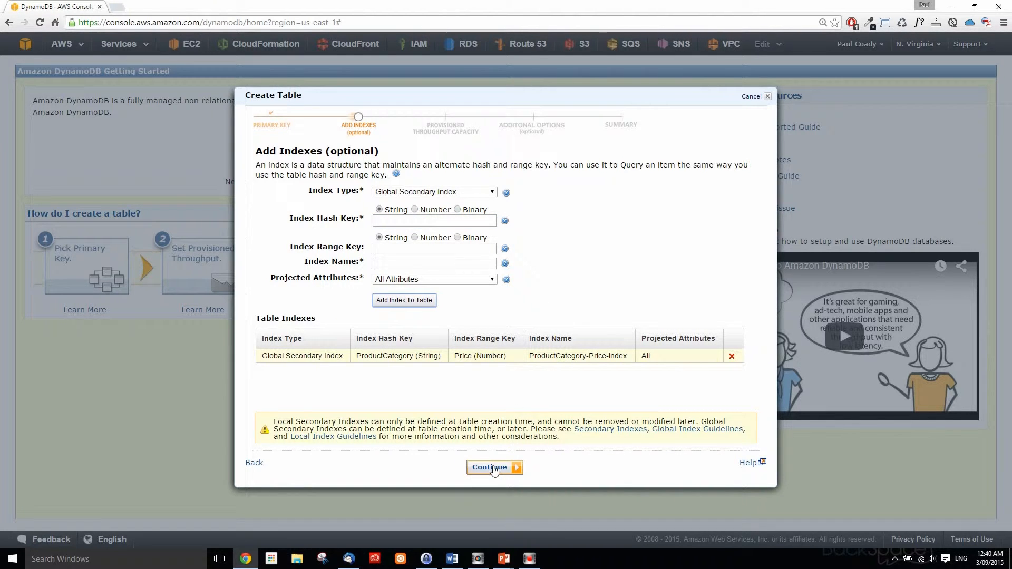
{"action": "left_click", "coordinate": [491, 467]}
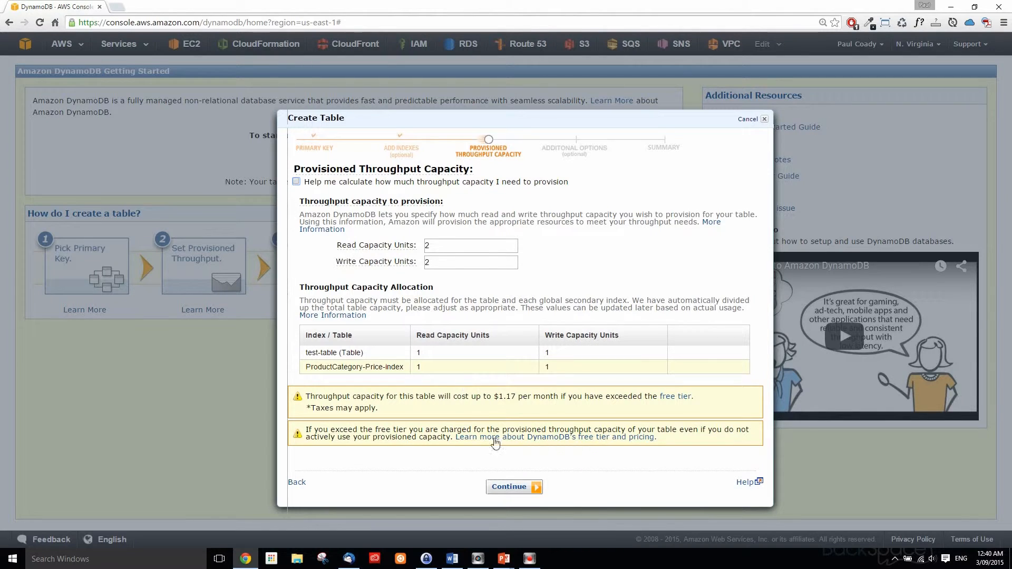
Accept 2 read and 2 write capacity units and continue to additional options
{"action": "left_click", "coordinate": [515, 486]}
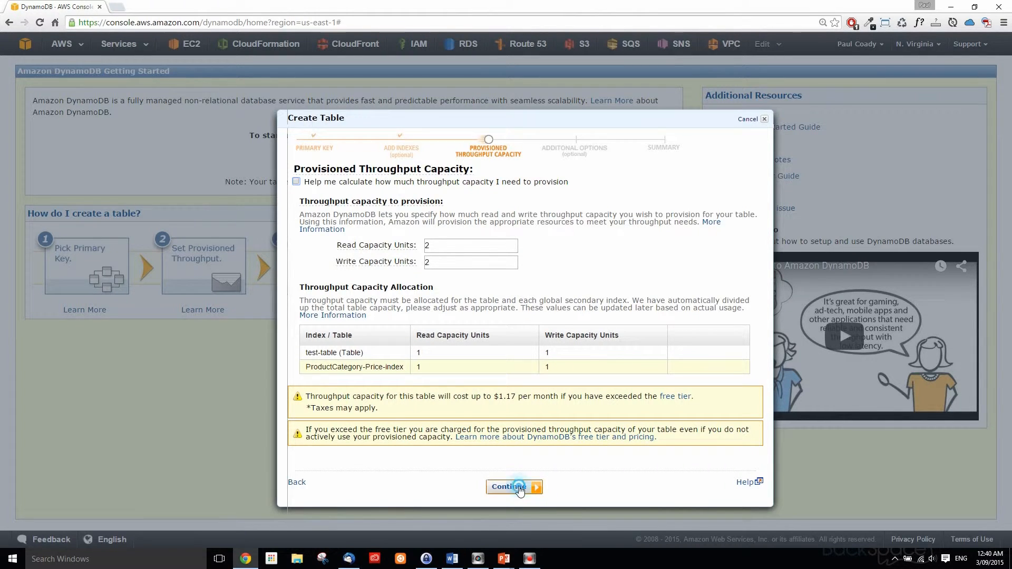
{"action": "left_click", "coordinate": [510, 486]}
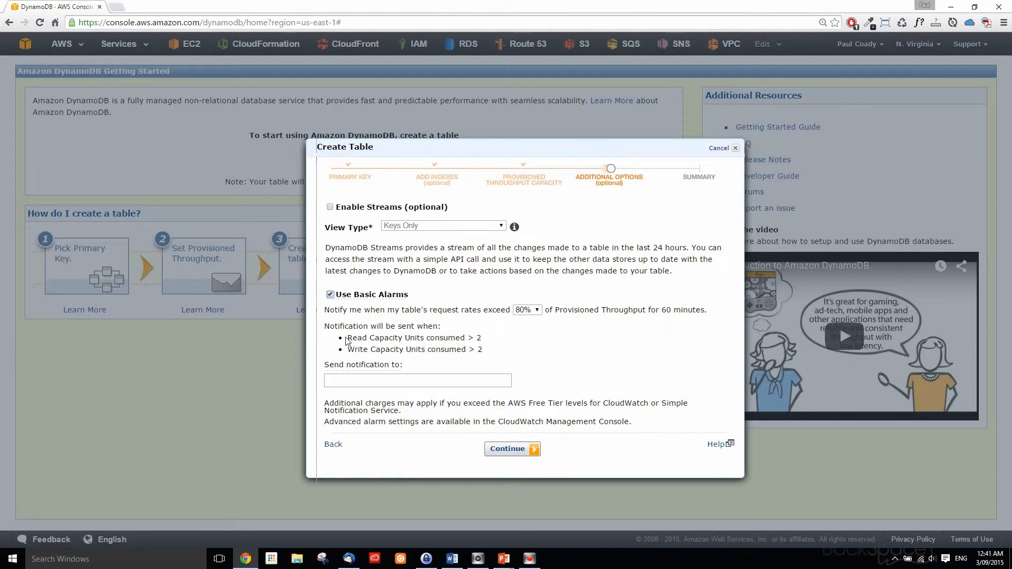
Uncheck Use Basic Alarms and continue to the review summary
{"action": "left_click_drag", "start_coordinate": [349, 337], "coordinate": [481, 349]}
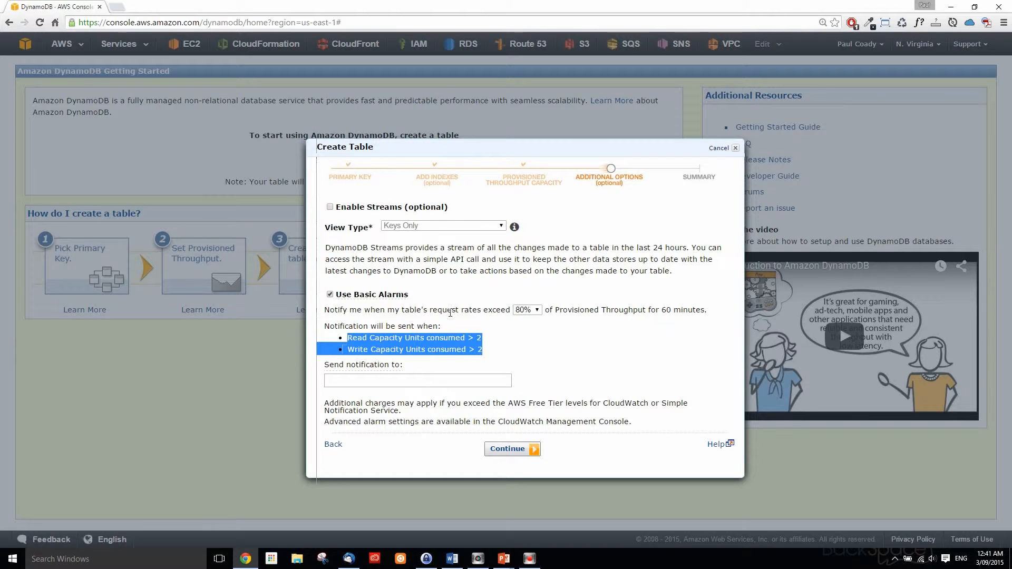
{"action": "mouse_move", "coordinate": [597, 323]}
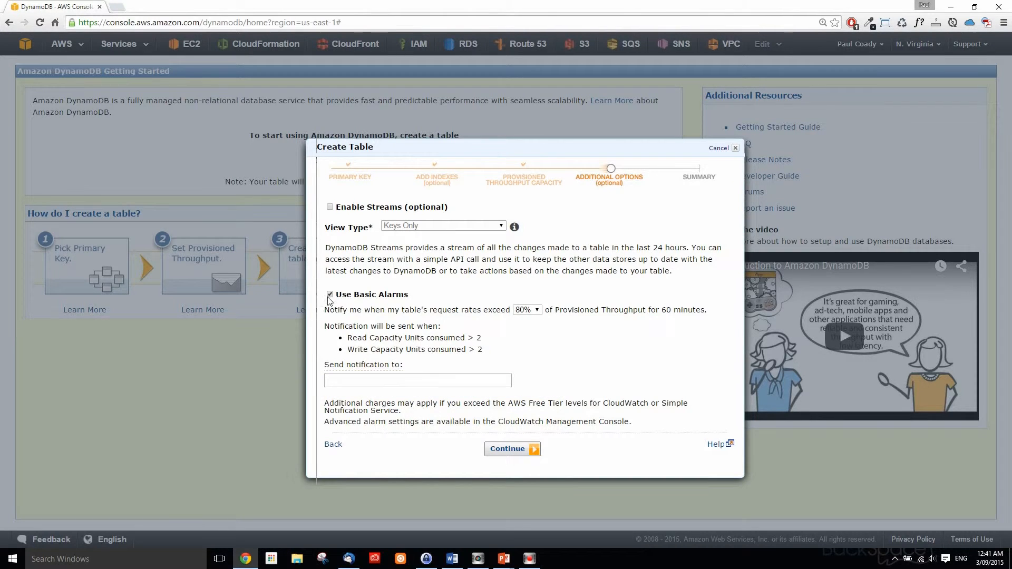
{"action": "left_click", "coordinate": [330, 294]}
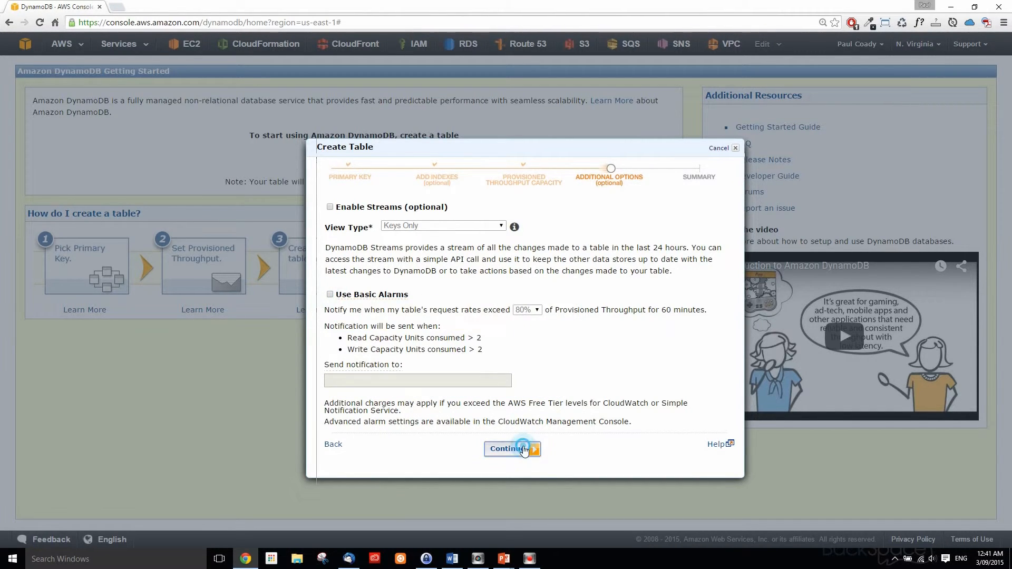
{"action": "left_click", "coordinate": [509, 449]}
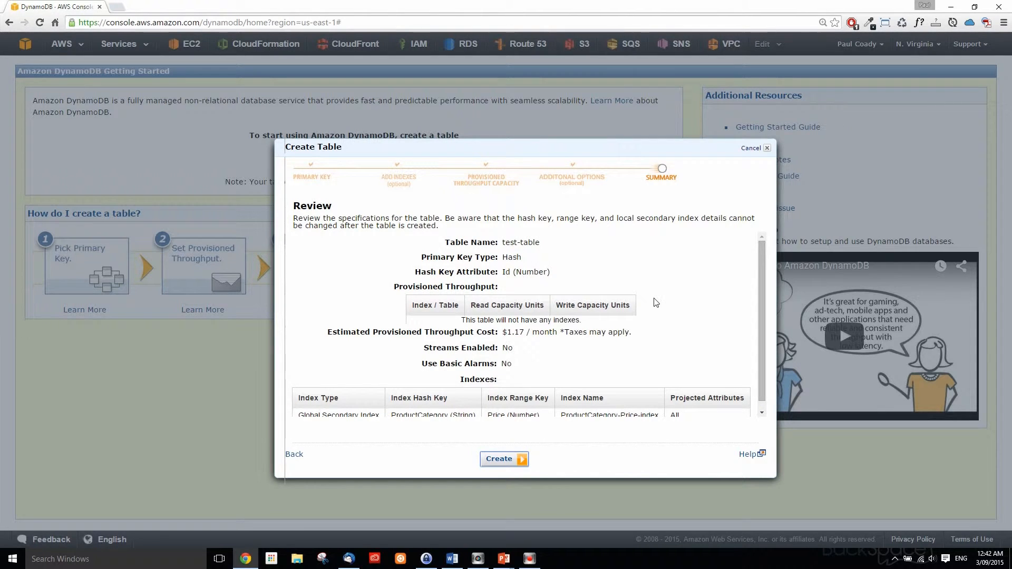
{"action": "mouse_move", "coordinate": [508, 247]}
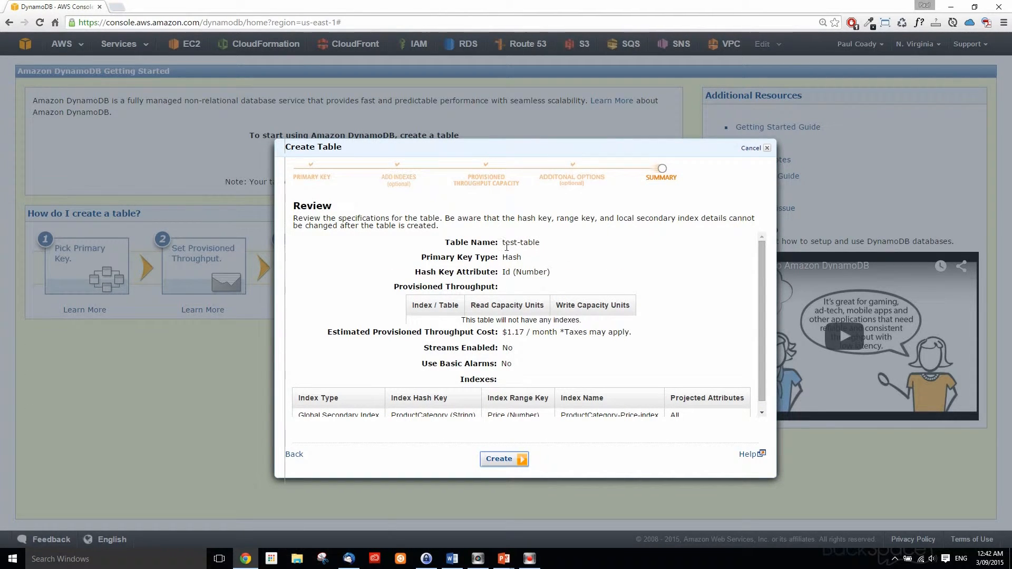
Confirm the review summary and create test-table
{"action": "double_click", "coordinate": [522, 243]}
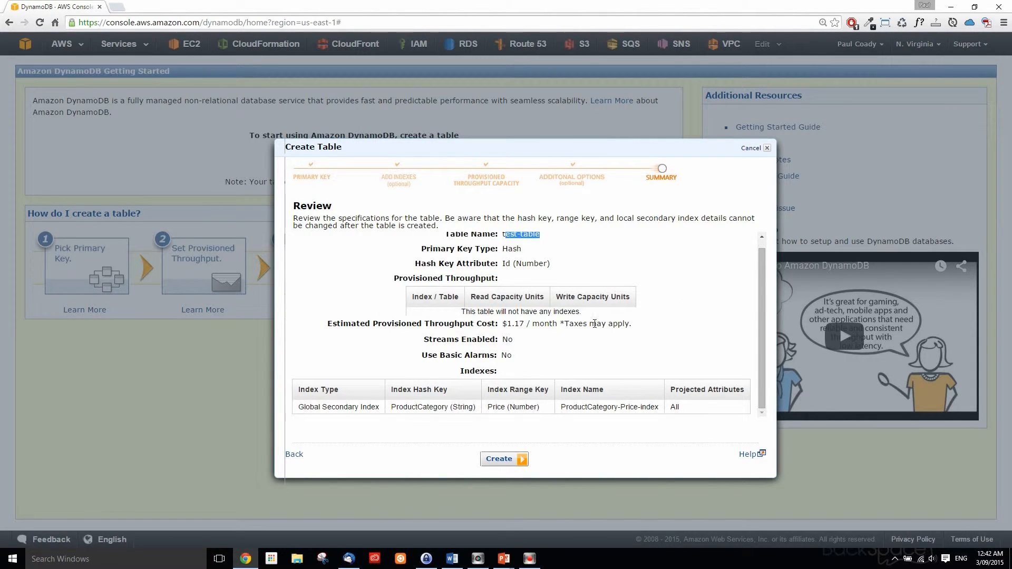
{"action": "mouse_move", "coordinate": [490, 338]}
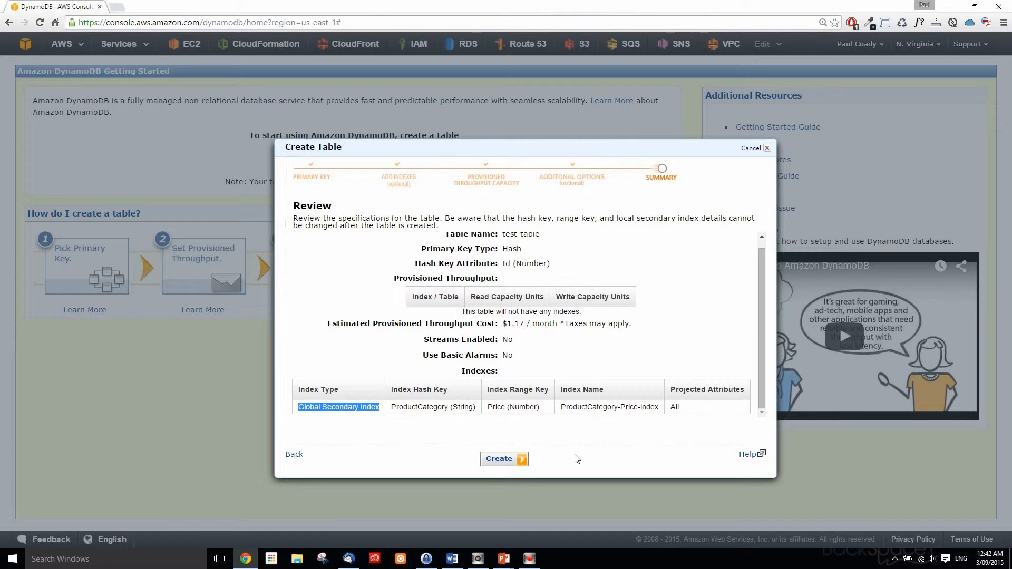
{"action": "left_click", "coordinate": [503, 459]}
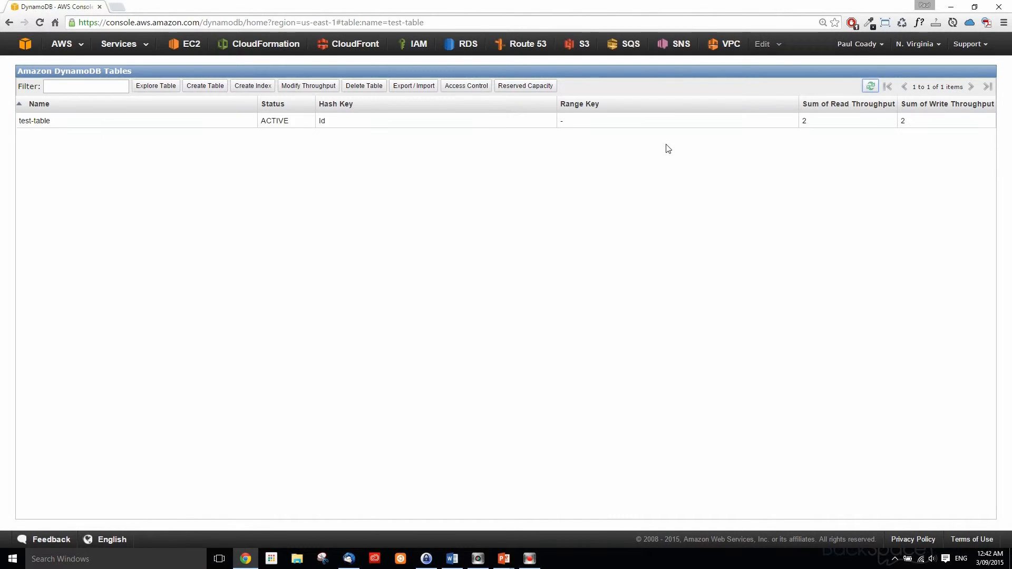
Select the test-table row and show its Details pane with status, region and ARN
{"action": "left_click", "coordinate": [33, 120]}
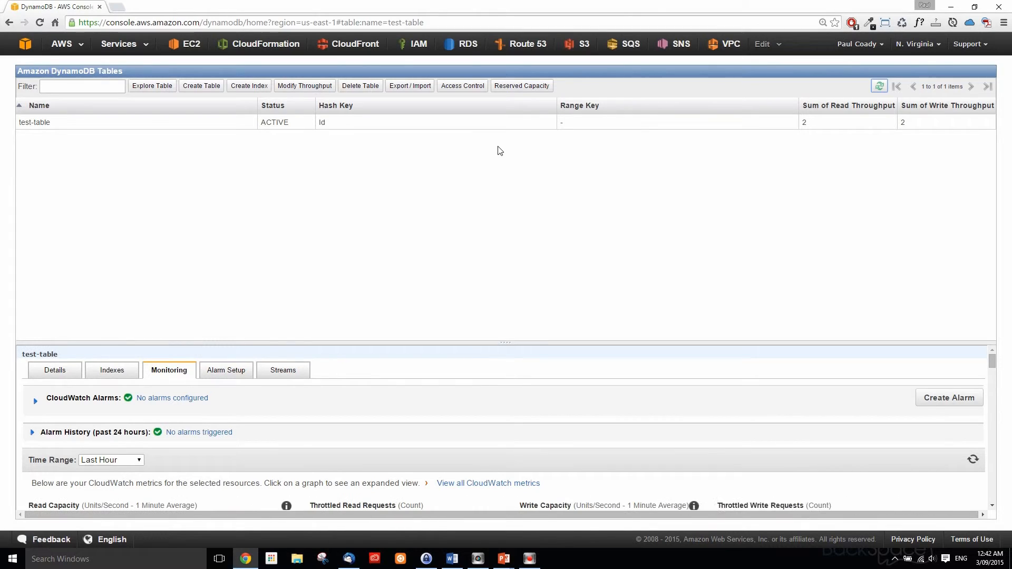
{"action": "left_click", "coordinate": [54, 370]}
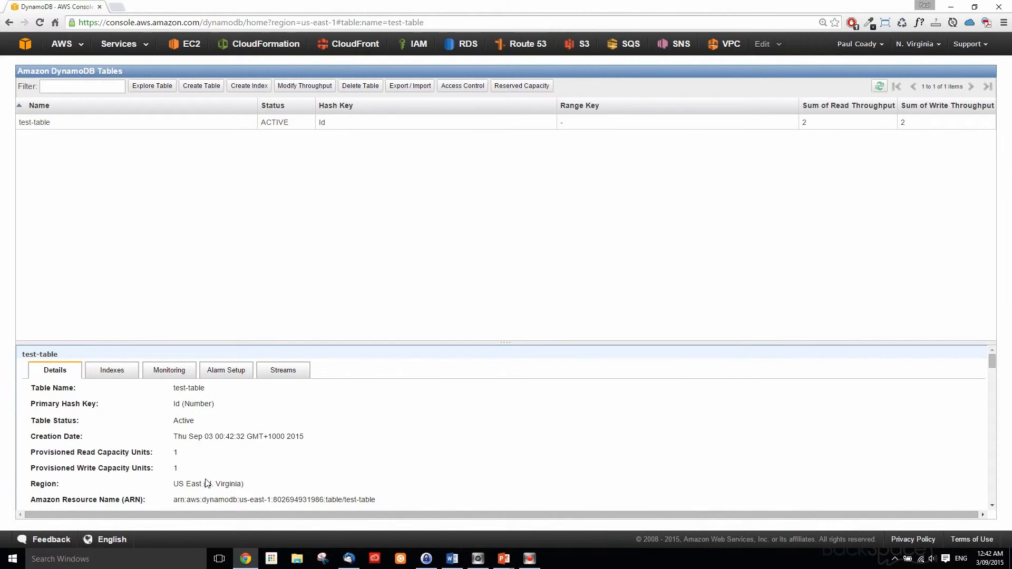
{"action": "mouse_move", "coordinate": [227, 493]}
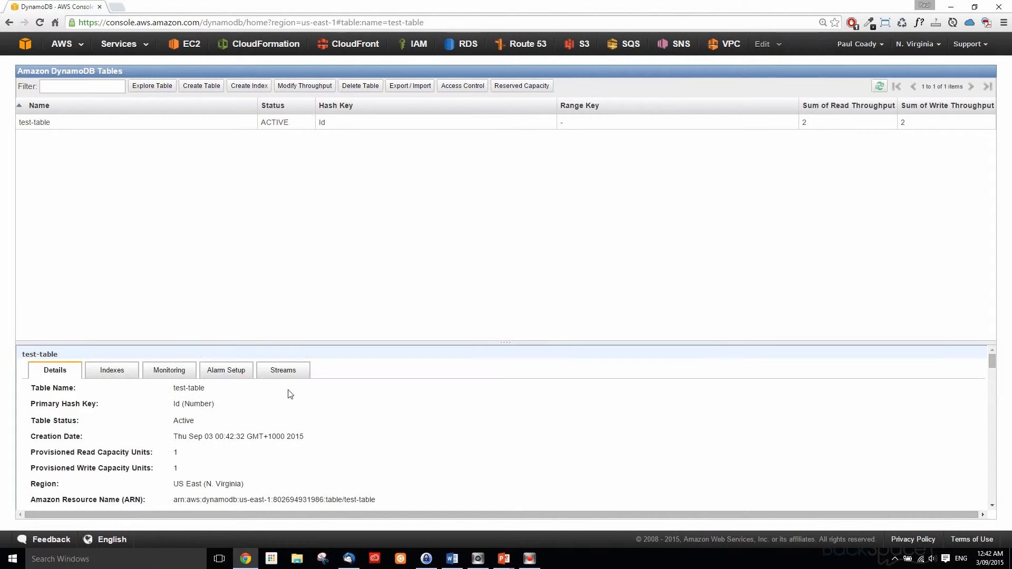
{"action": "mouse_move", "coordinate": [187, 455]}
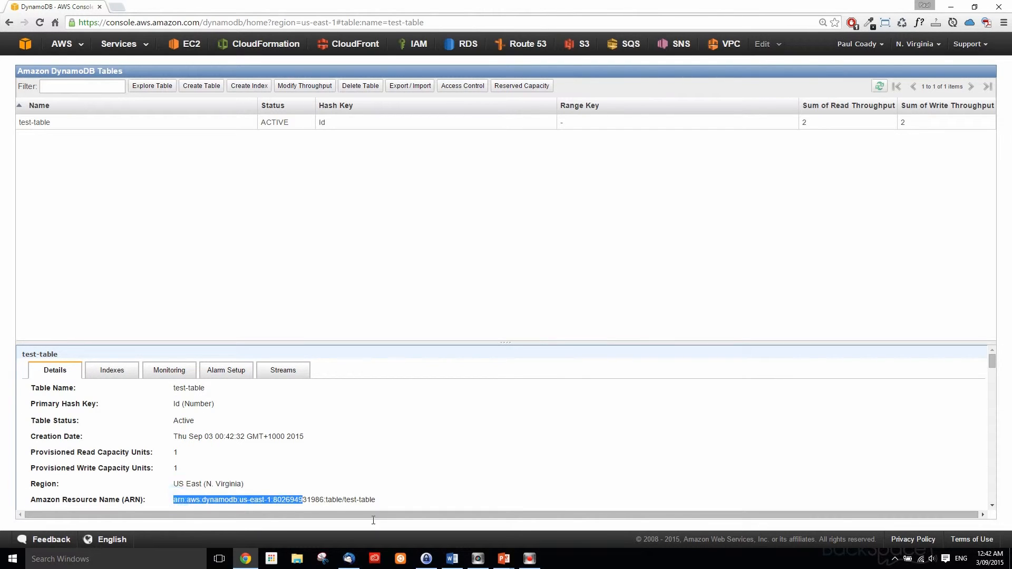
{"action": "scroll", "scroll_direction": "down", "scroll_amount": 3}
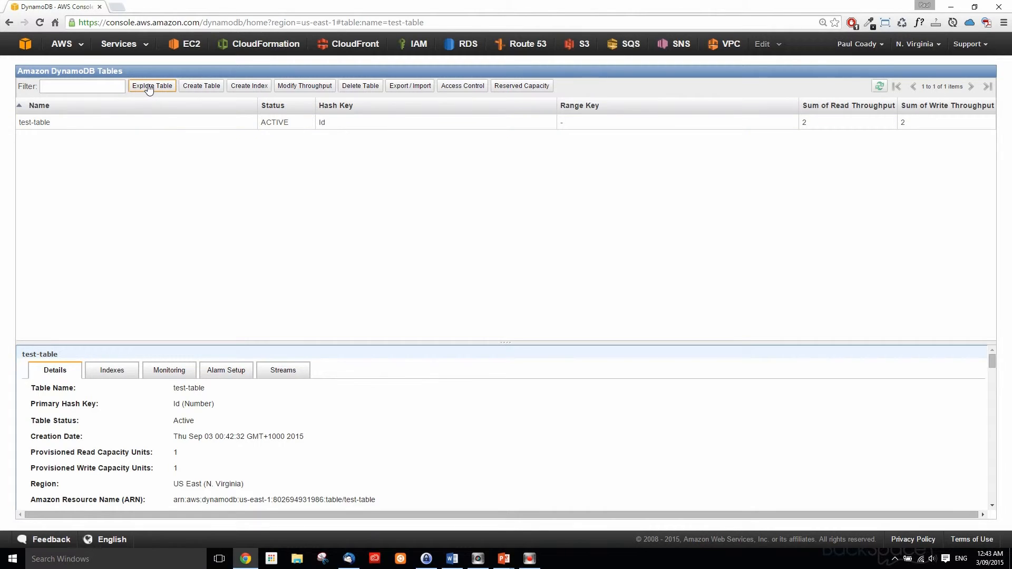
Explore test-table to reach its Browse Items scan view
{"action": "left_click", "coordinate": [152, 85]}
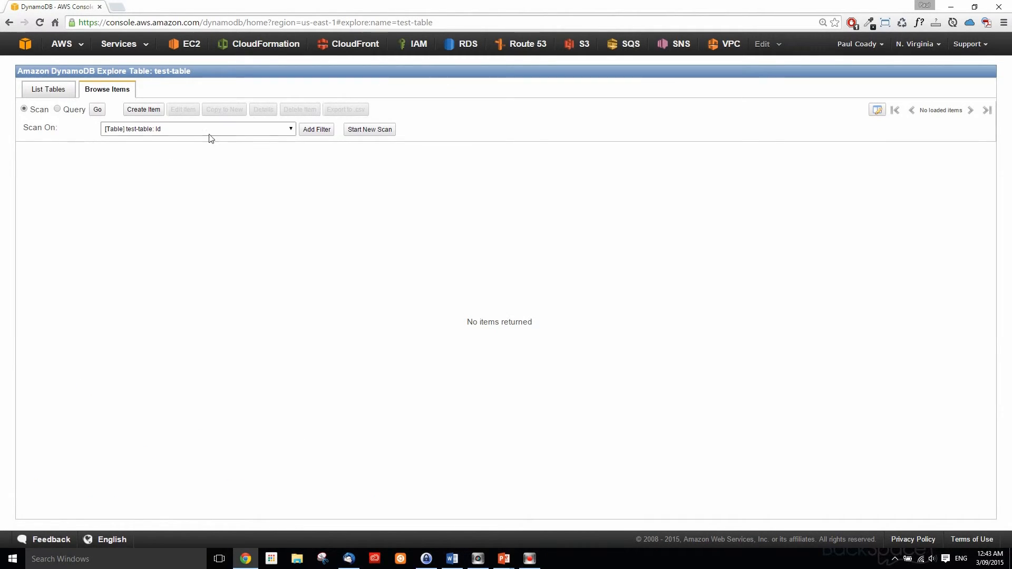
Create an item with Id 101, ProductCategory Book and Price -2, not yet saved
{"action": "left_click", "coordinate": [142, 109]}
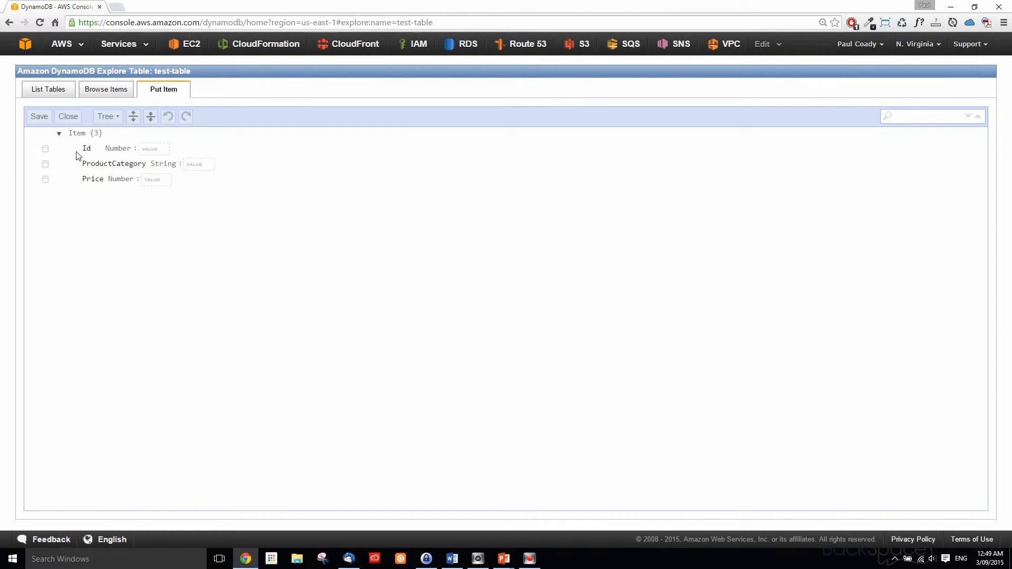
{"action": "double_click", "coordinate": [86, 147]}
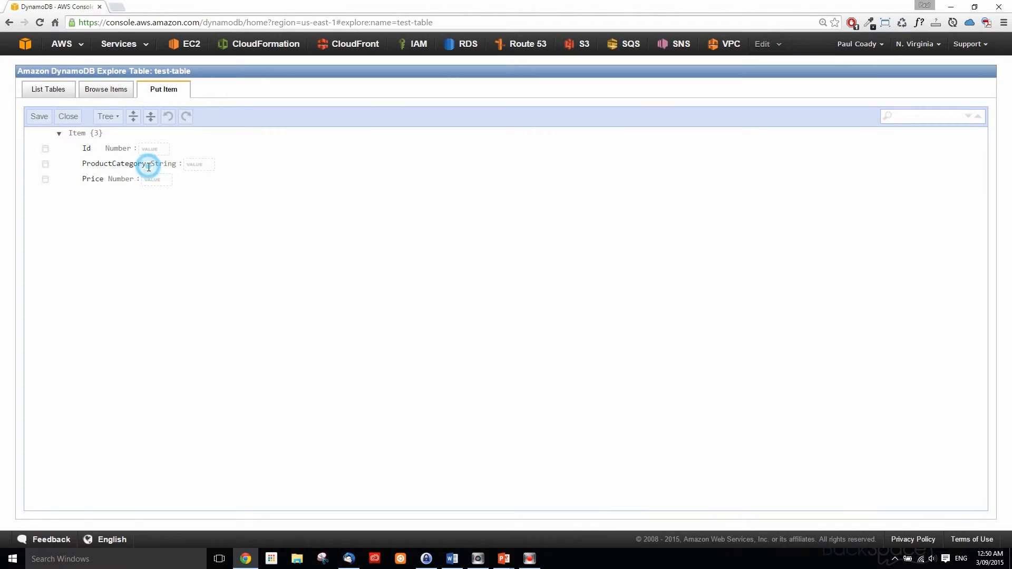
{"action": "double_click", "coordinate": [114, 164]}
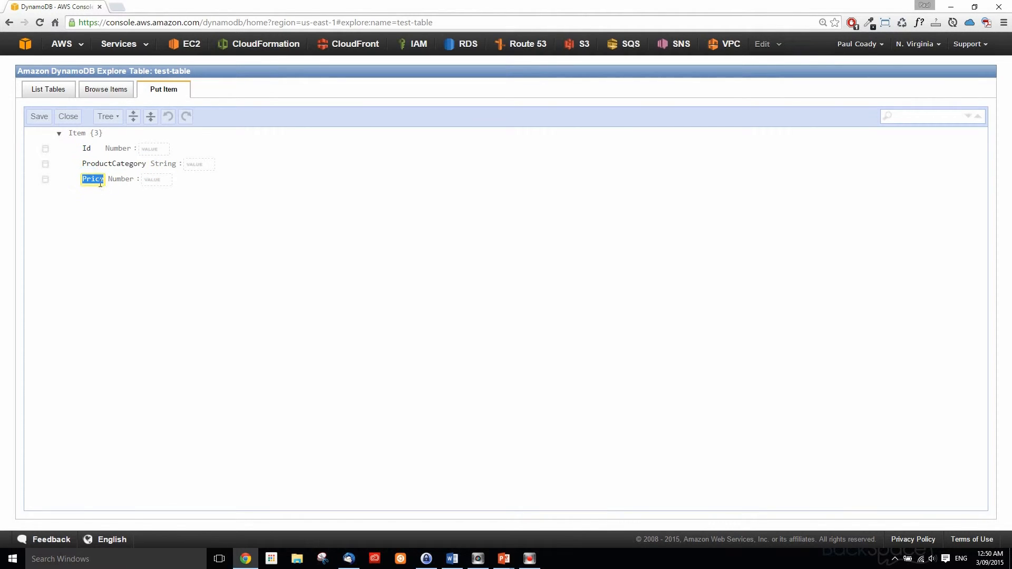
{"action": "left_click", "coordinate": [153, 149]}
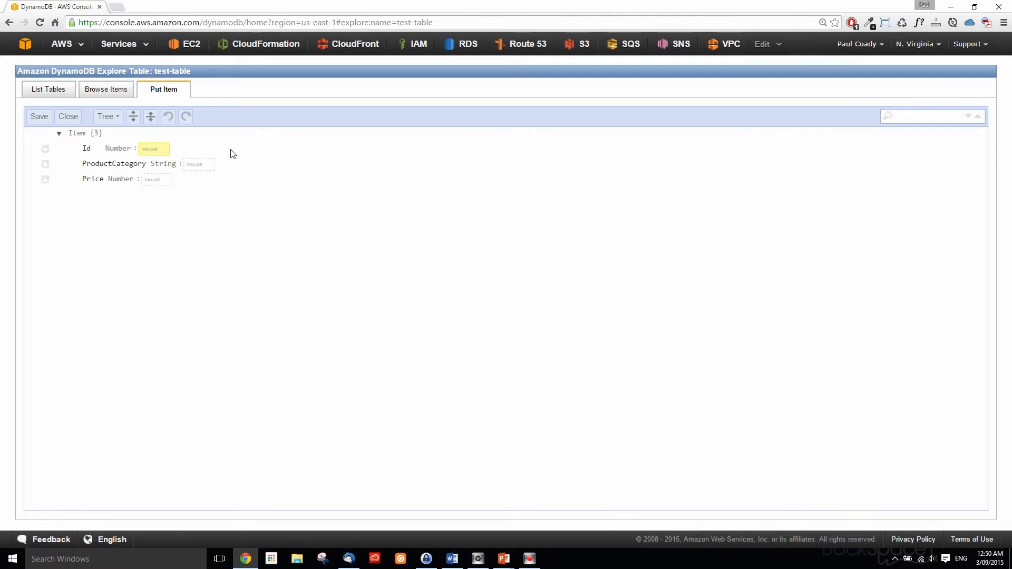
{"action": "type", "text": "101"}
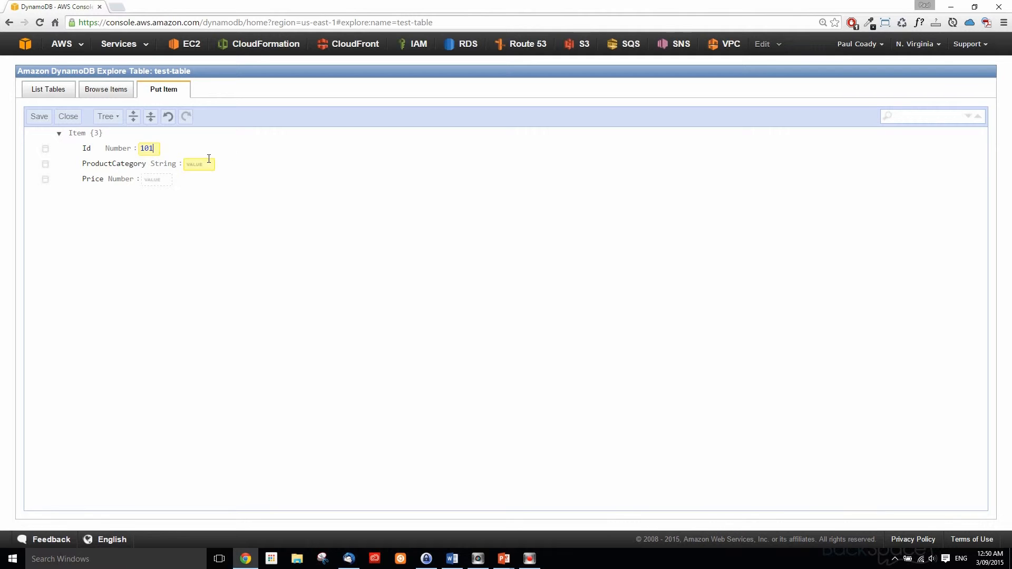
{"action": "type", "text": "B"}
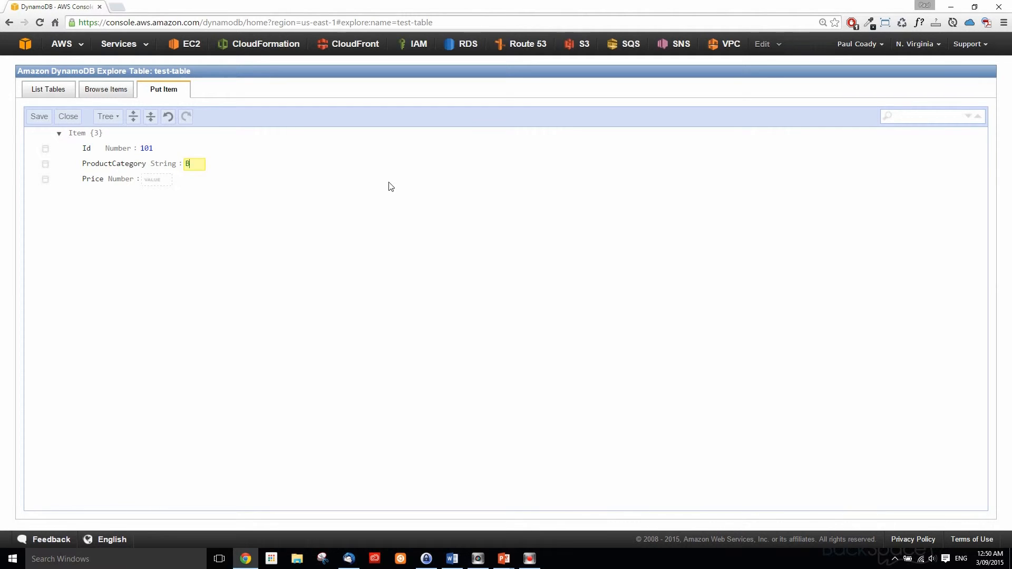
{"action": "type", "text": "ook"}
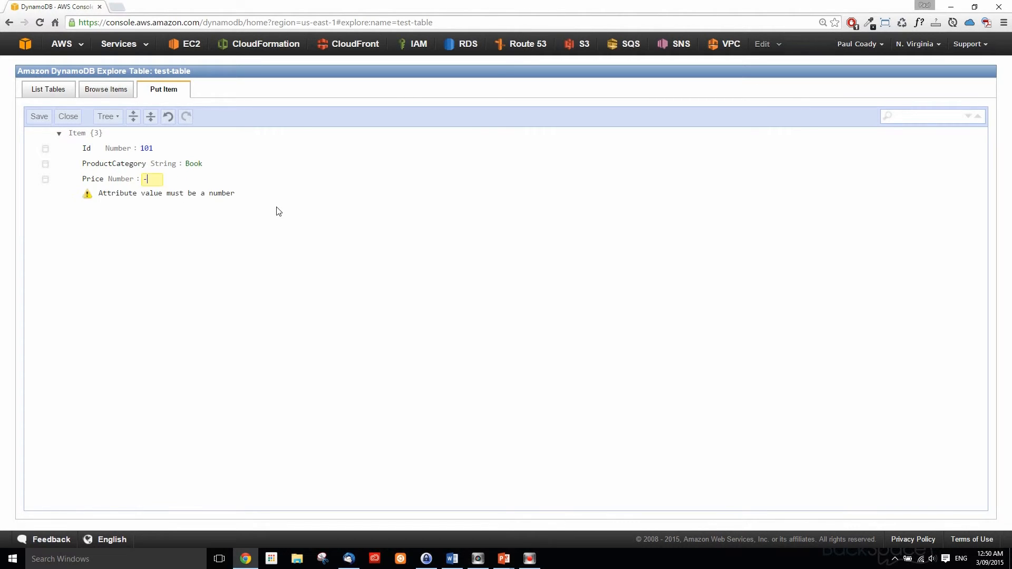
{"action": "type", "text": "2"}
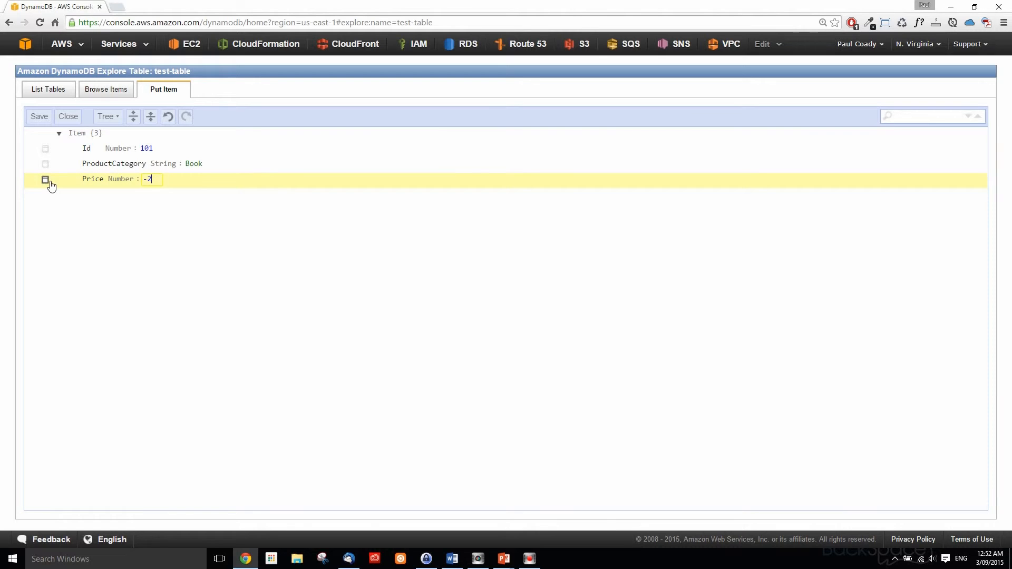
Append a String attribute Title after Price with value 'Book 101 Title'
{"action": "left_click", "coordinate": [46, 180]}
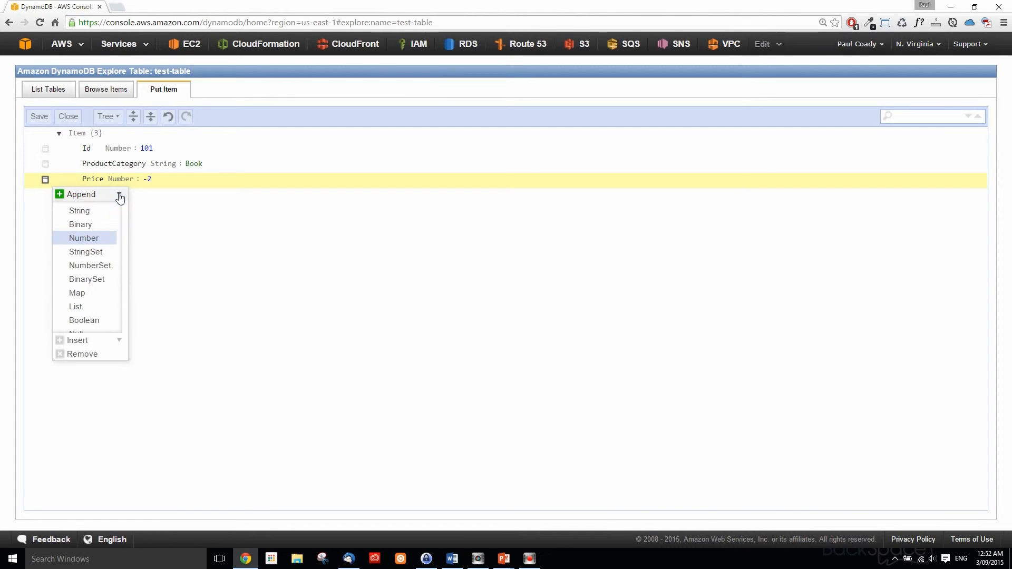
{"action": "left_click", "coordinate": [80, 210]}
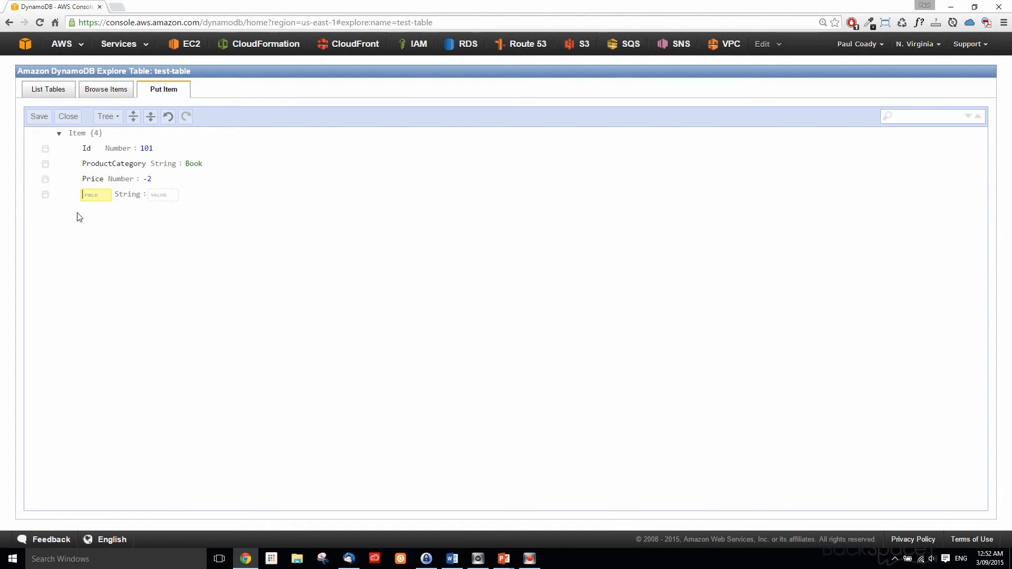
{"action": "right_click", "coordinate": [96, 194]}
{"action": "type", "text": "Title"}
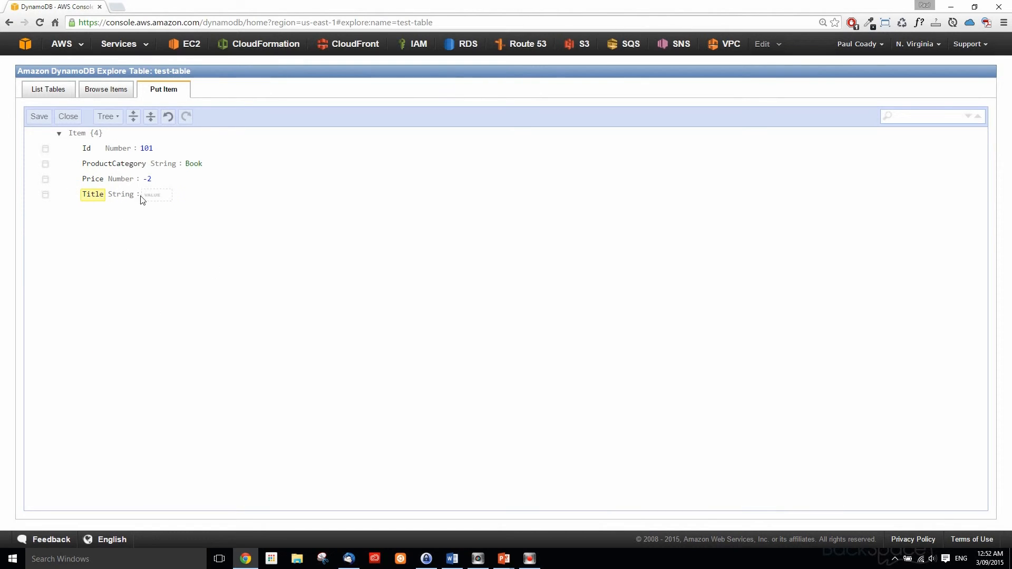
{"action": "right_click", "coordinate": [155, 194]}
{"action": "type", "text": "Book 101 Title"}
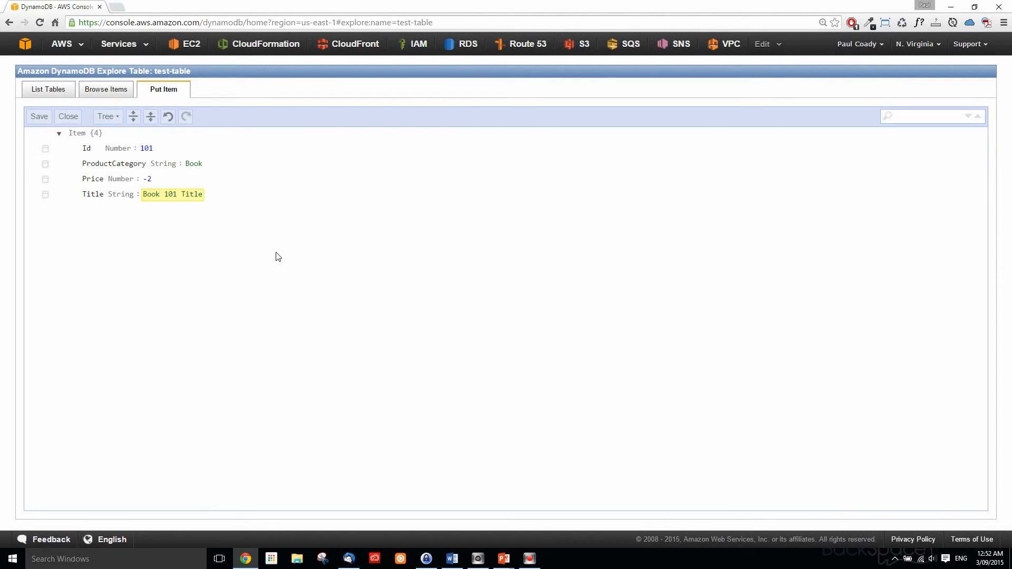
{"action": "mouse_move", "coordinate": [288, 235]}
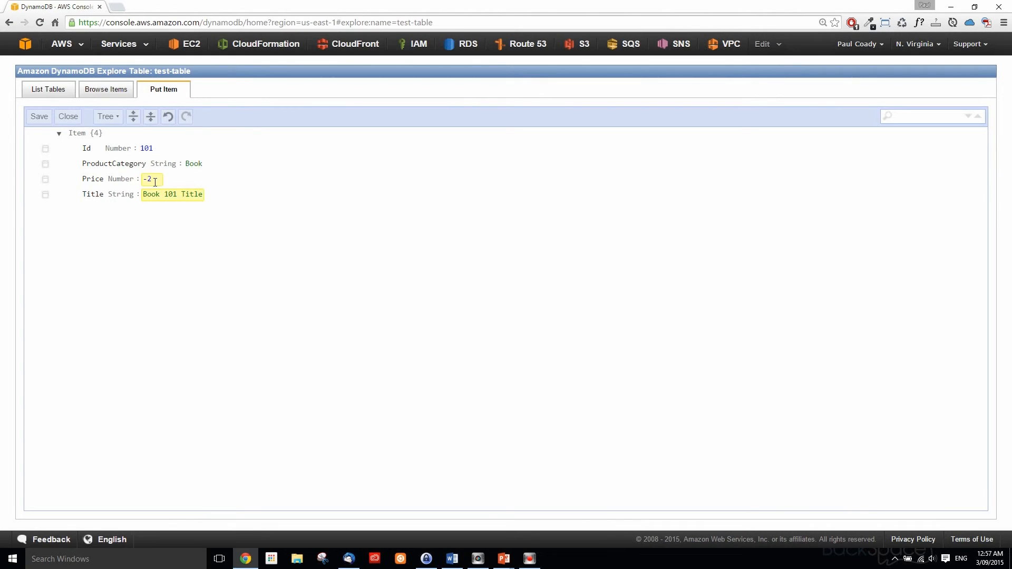
Add InPublication true, PageCount 500, Dimensions 8.5 x 11.0 x 0.5, Authors Author 1 and ISBN attributes
{"action": "left_click", "coordinate": [194, 164]}
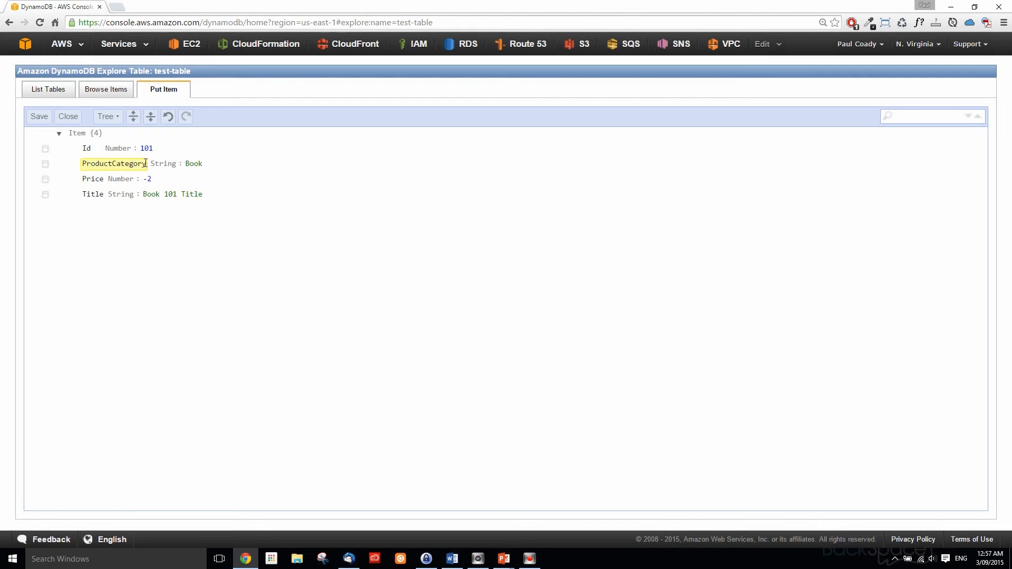
{"action": "left_click", "coordinate": [87, 148]}
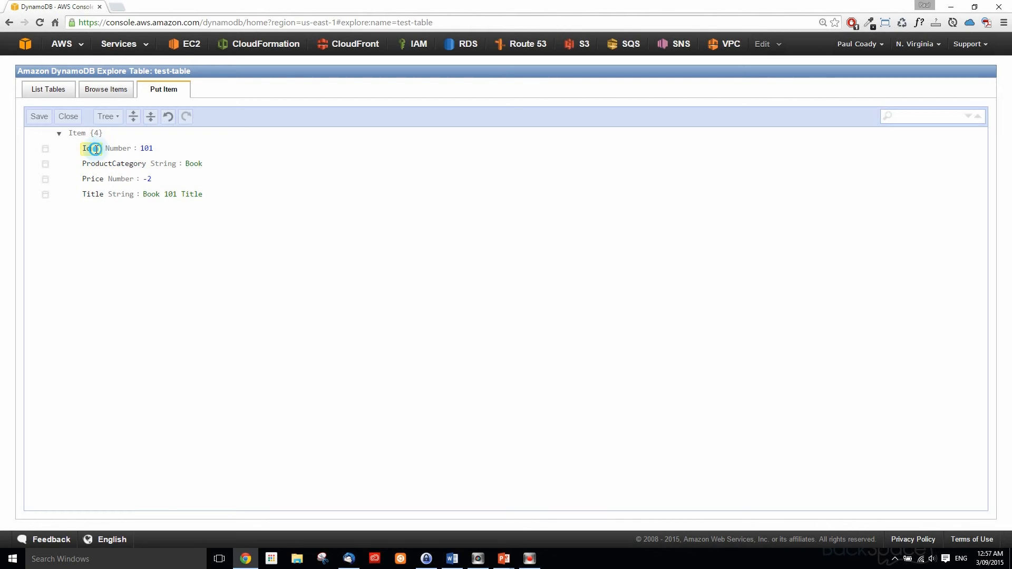
{"action": "left_click", "coordinate": [93, 179]}
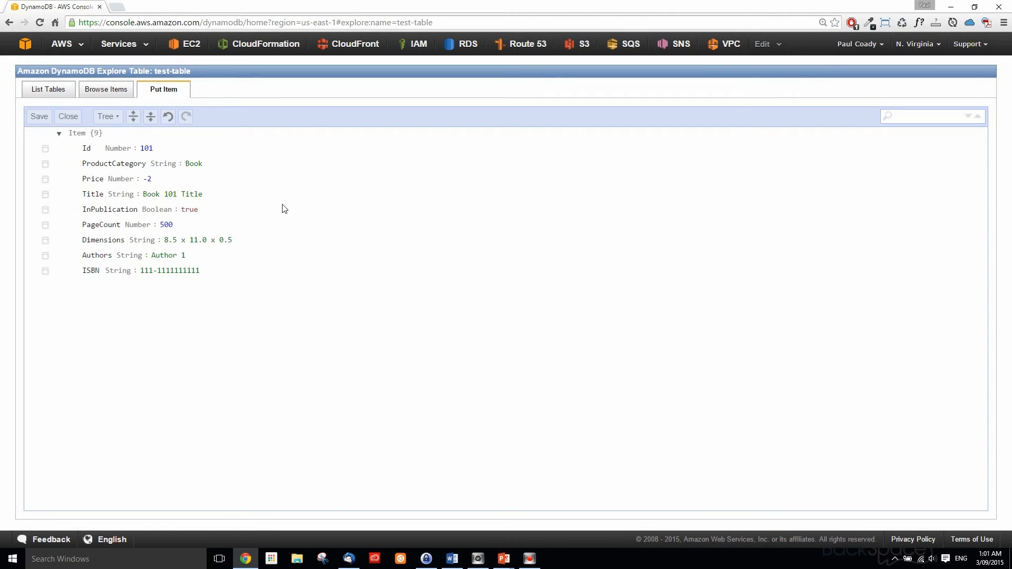
Review the attributes and save the nine-attribute book item 101 to test-table
{"action": "double_click", "coordinate": [85, 148]}
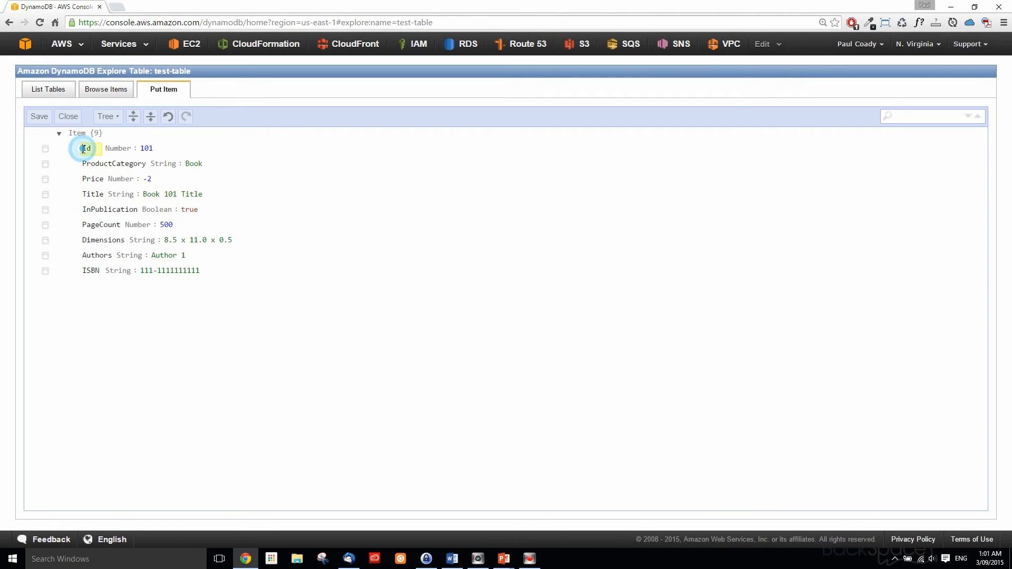
{"action": "left_click", "coordinate": [147, 148]}
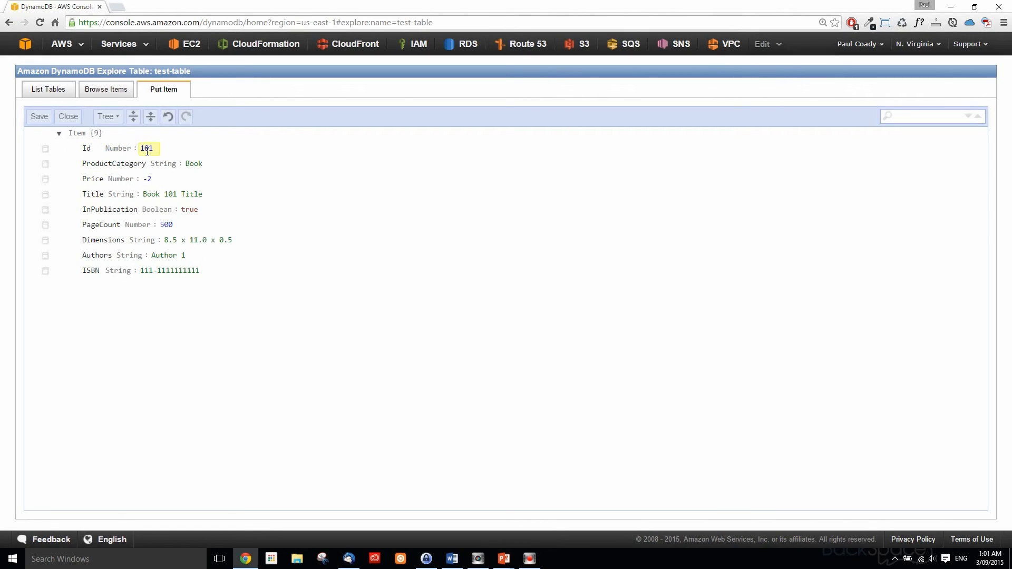
{"action": "left_click", "coordinate": [194, 163]}
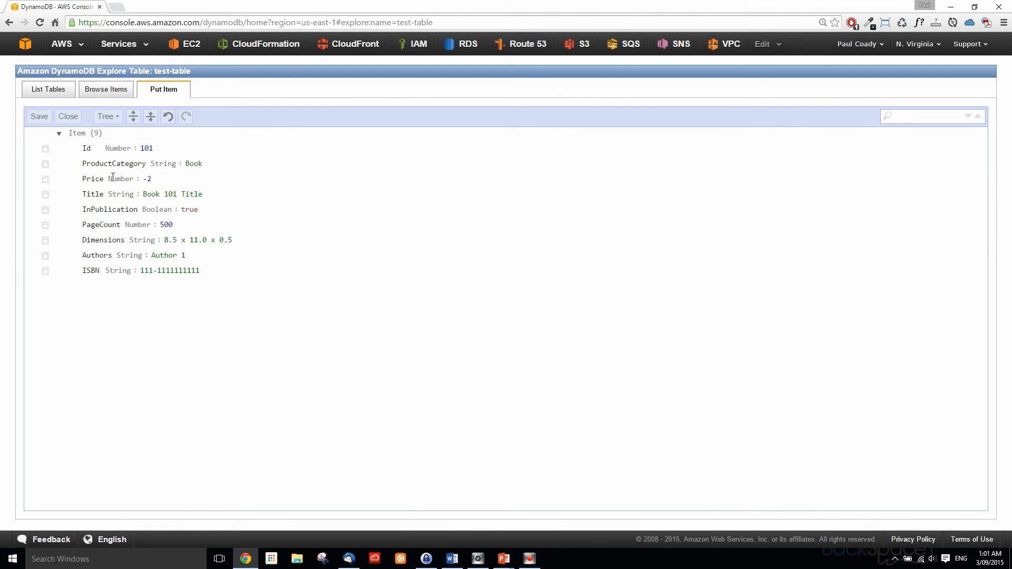
Select item 101 in the results and reopen it in Edit Item
{"action": "double_click", "coordinate": [93, 194]}
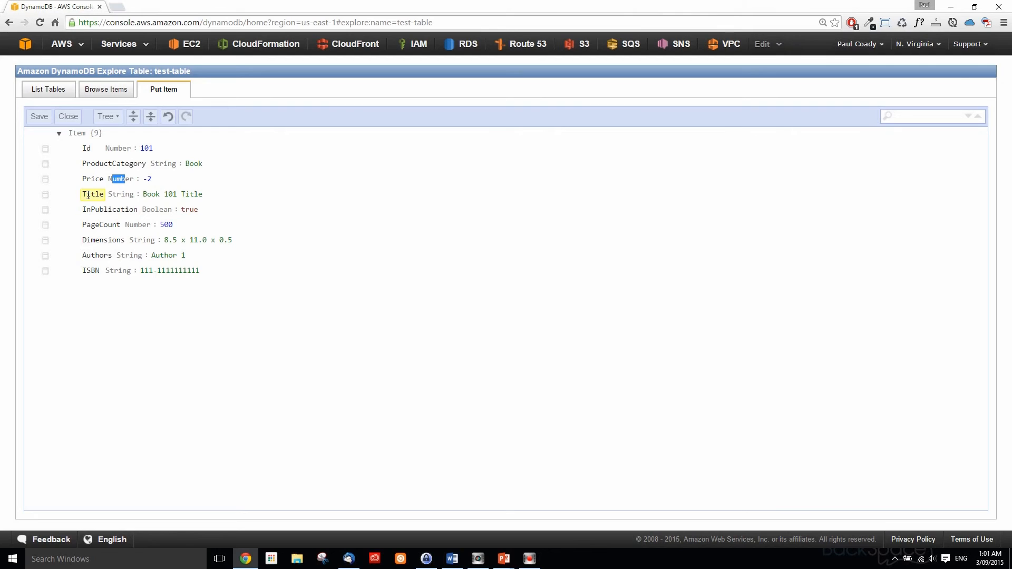
{"action": "left_click", "coordinate": [110, 209]}
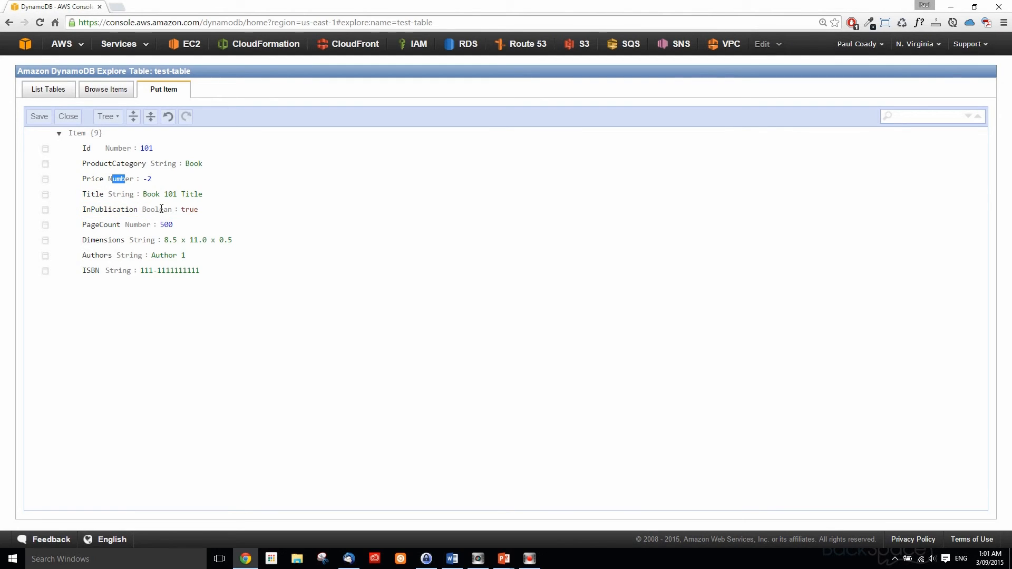
{"action": "double_click", "coordinate": [102, 239]}
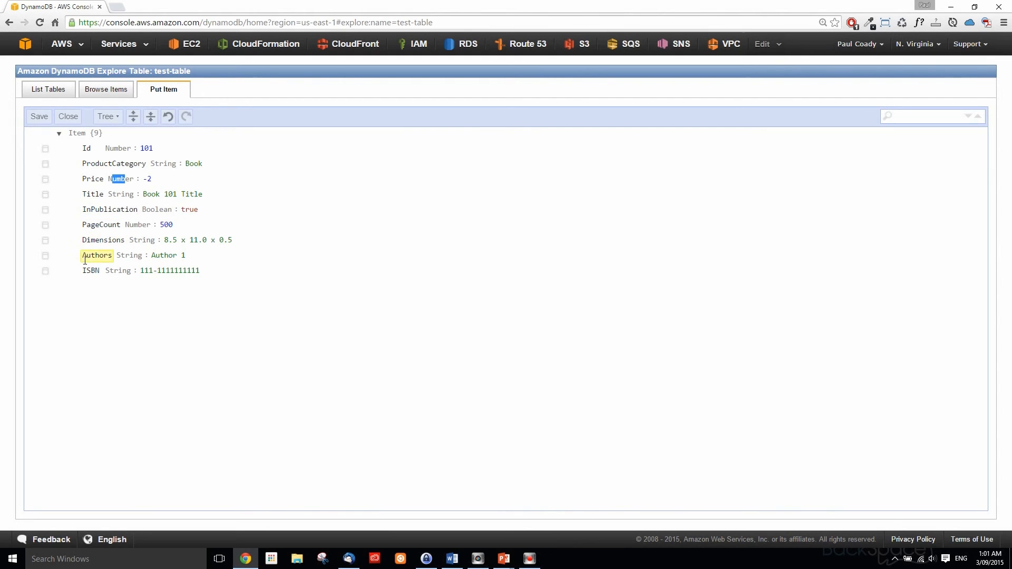
{"action": "left_click", "coordinate": [91, 271]}
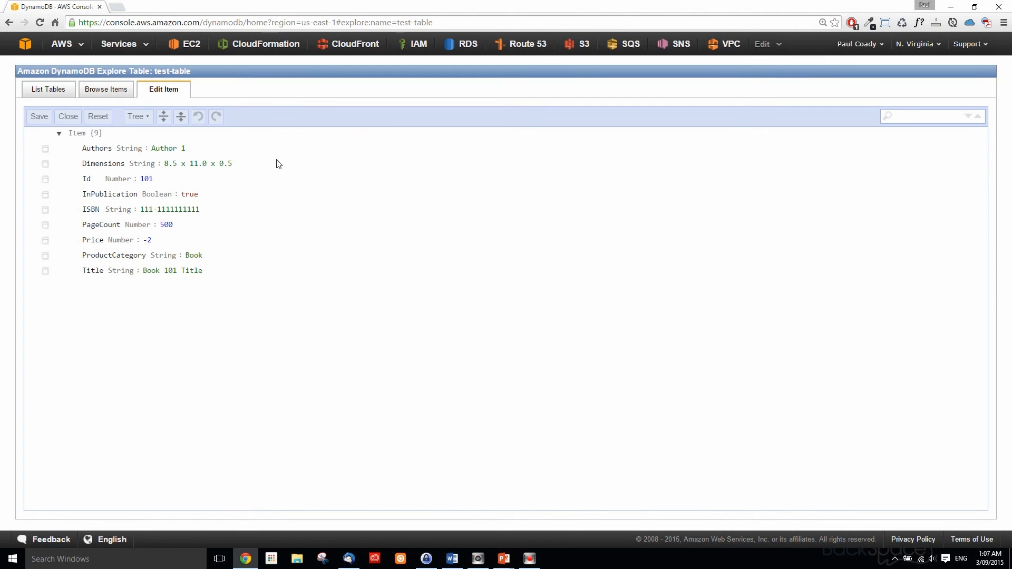
{"action": "mouse_move", "coordinate": [177, 98]}
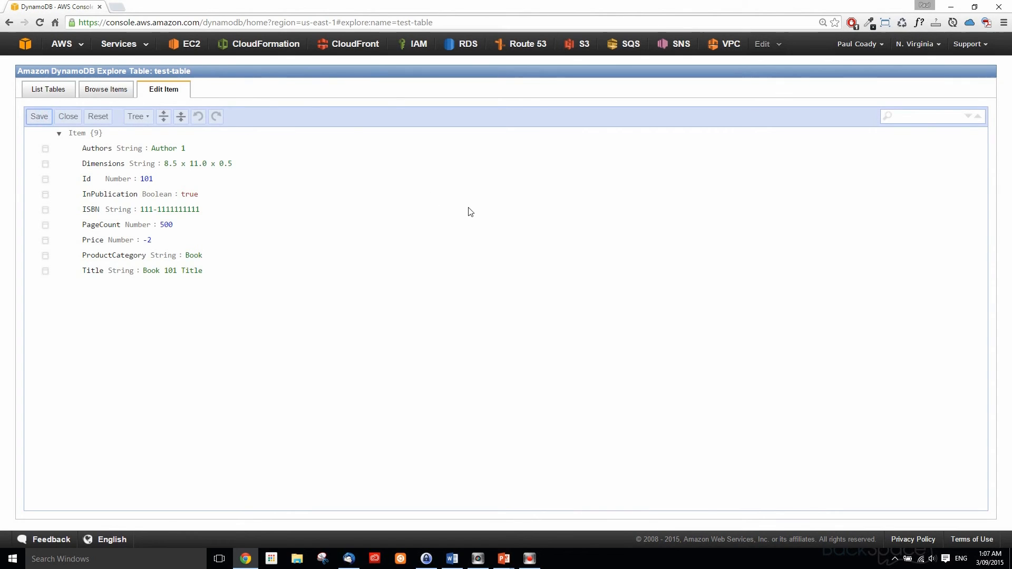
Save item 101 and return to Browse Items, which now lists the book item
{"action": "left_click", "coordinate": [38, 116]}
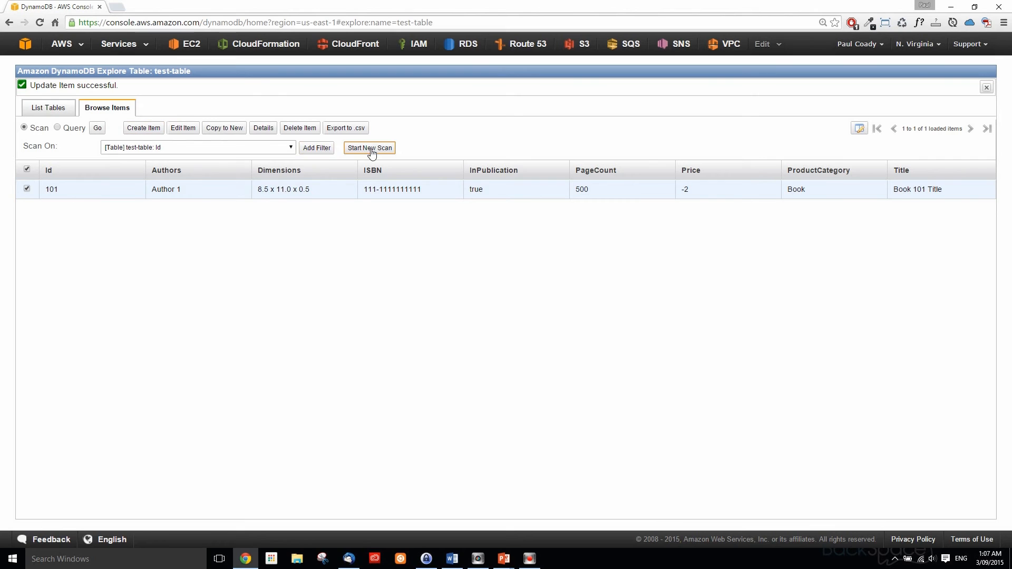
Start a new scan on [Table] test-table: Id, returning item 101 with its nine attributes
{"action": "left_click", "coordinate": [197, 147]}
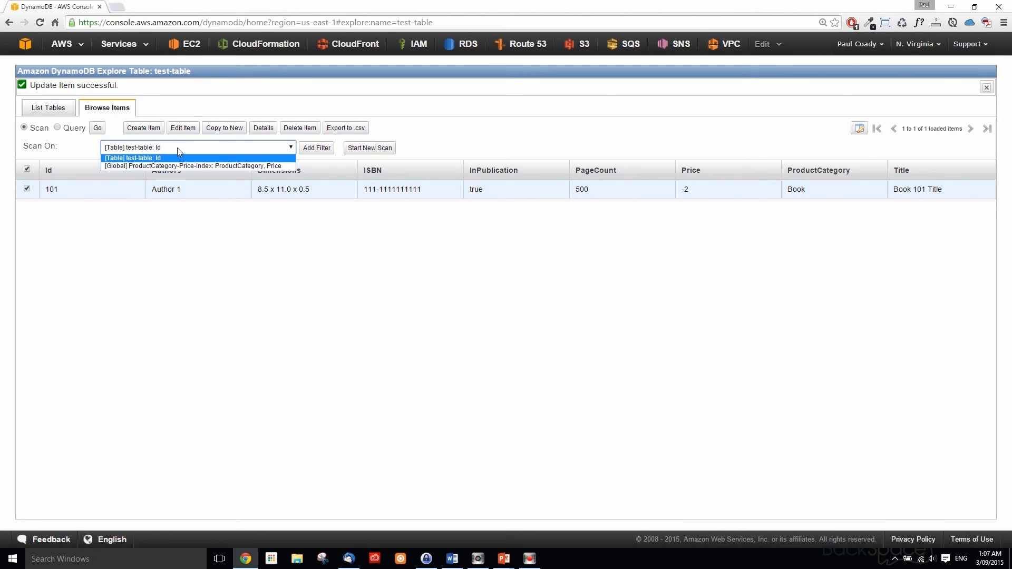
{"action": "left_click", "coordinate": [133, 157]}
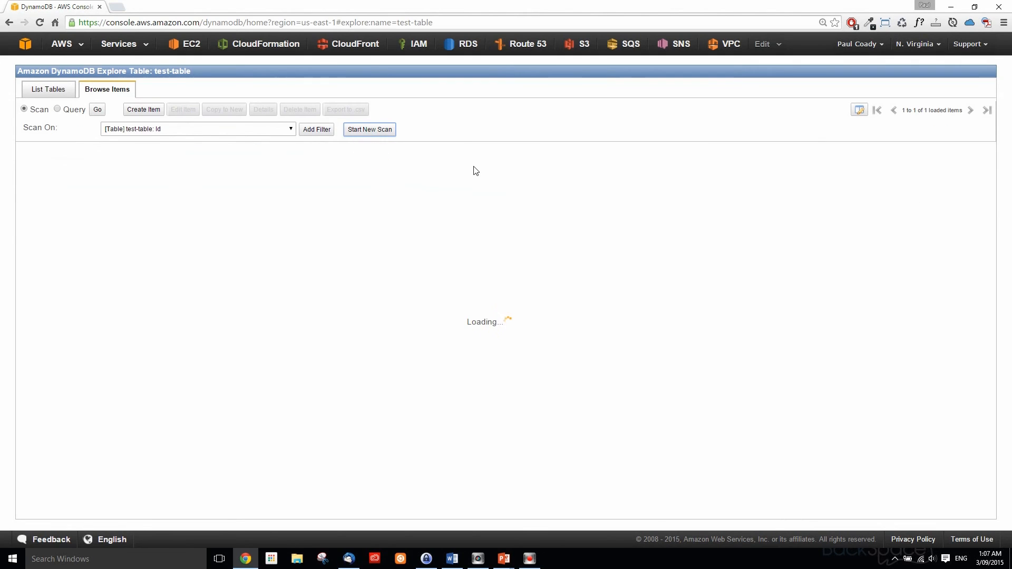
{"action": "left_click", "coordinate": [369, 129]}
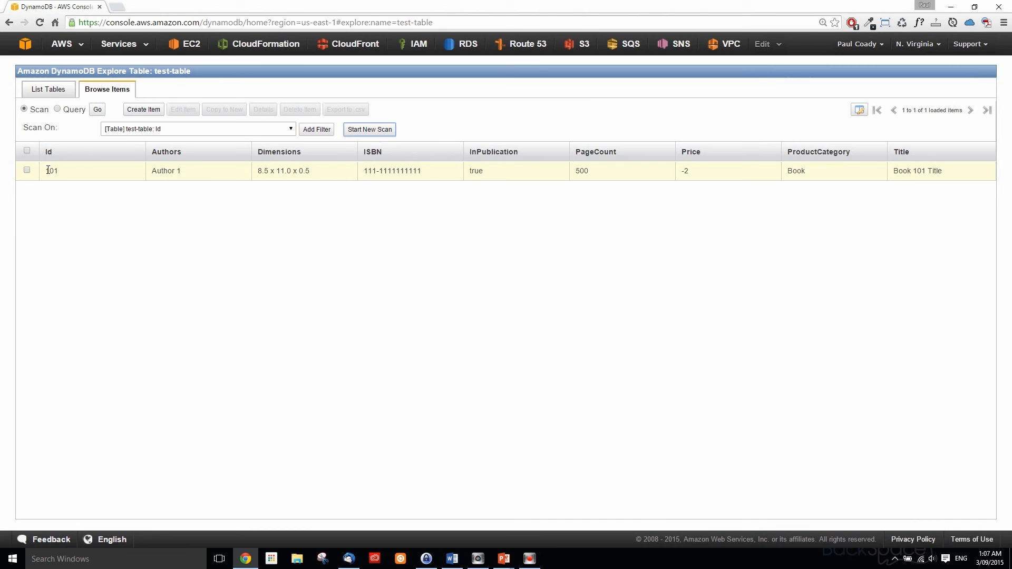
{"action": "mouse_move", "coordinate": [461, 168]}
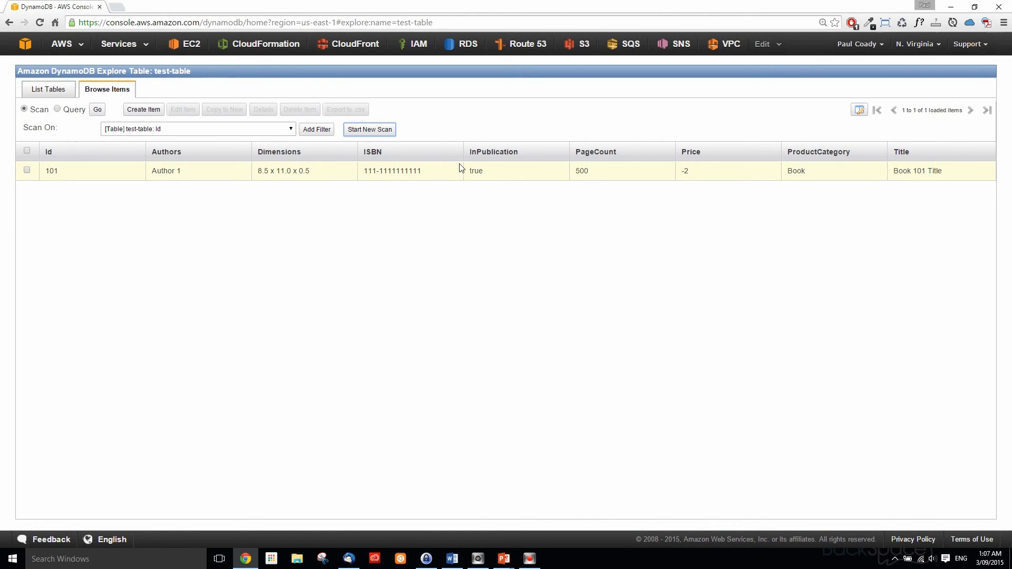